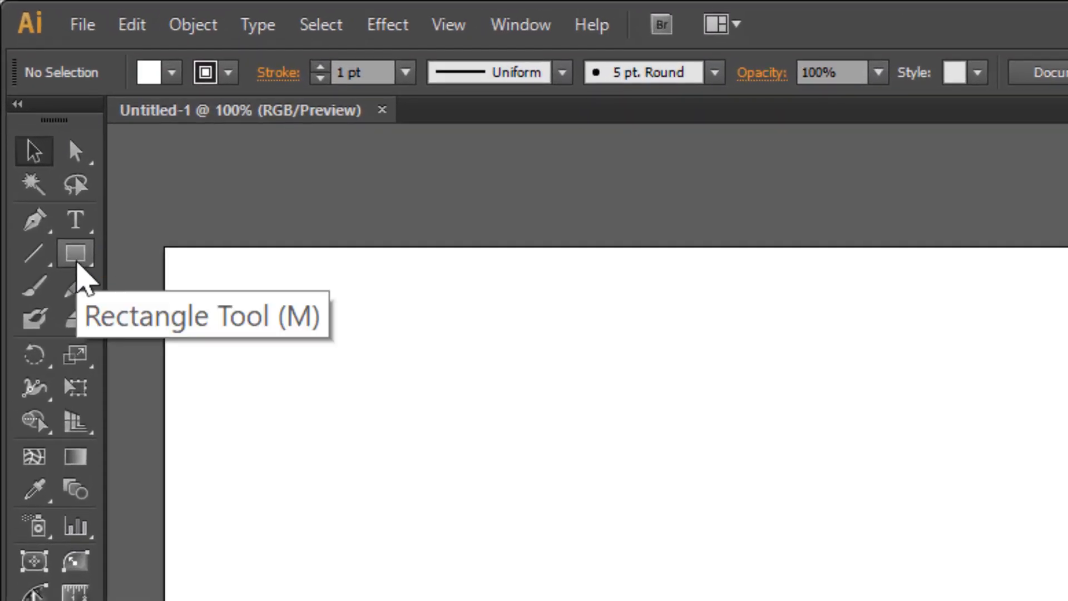
Draw a tall green-filled rectangle on the artboard with its stroke set to none.
{"action": "left_click_drag", "start_coordinate": [150, 89], "coordinate": [218, 178]}
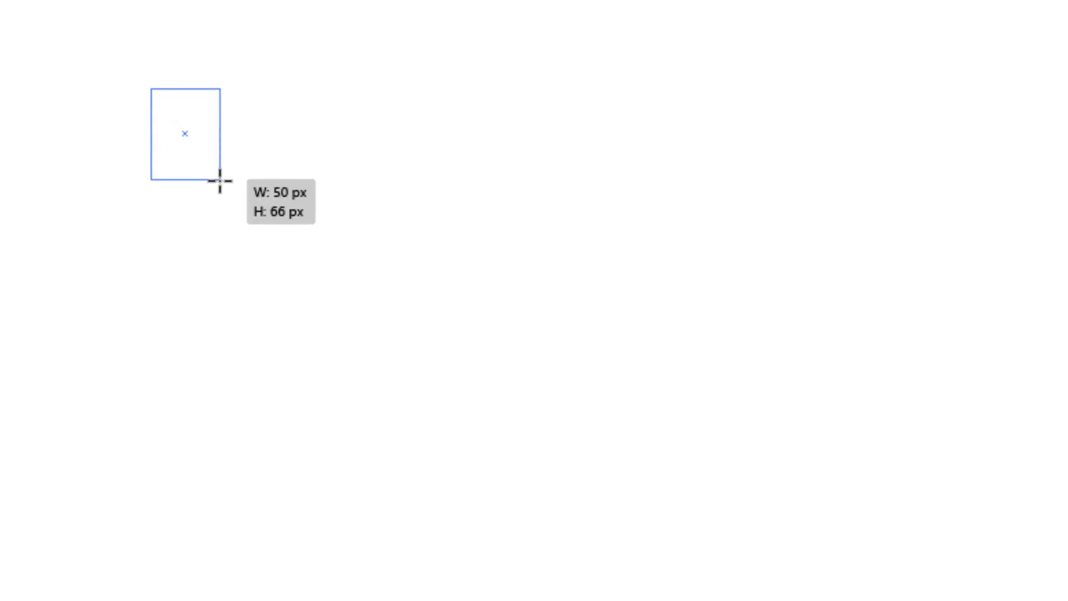
{"action": "left_click_drag", "start_coordinate": [219, 180], "coordinate": [326, 326]}
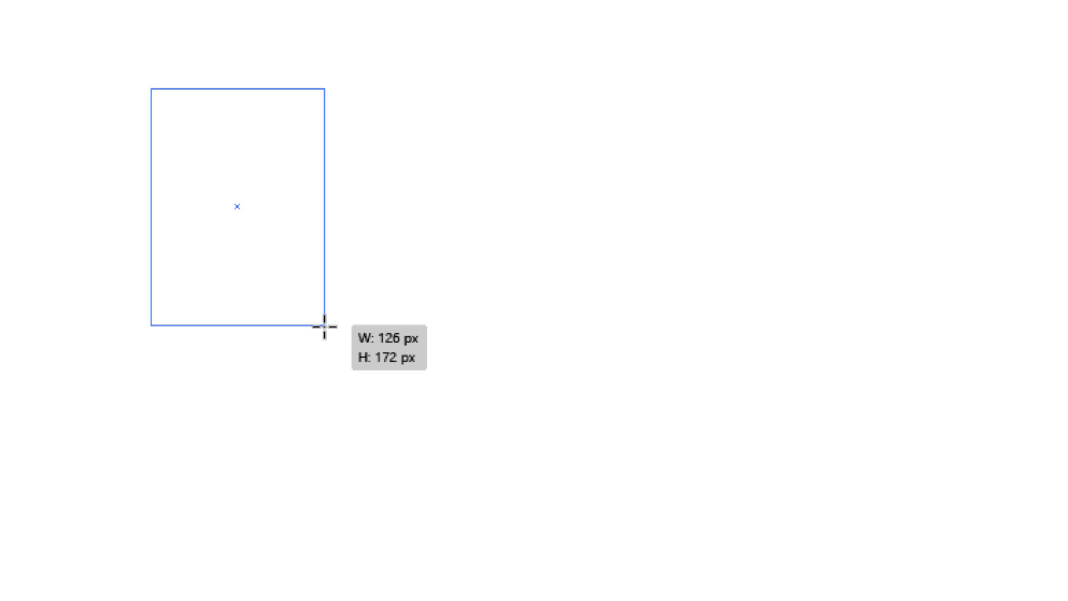
{"action": "left_click_drag", "start_coordinate": [324, 326], "coordinate": [326, 402]}
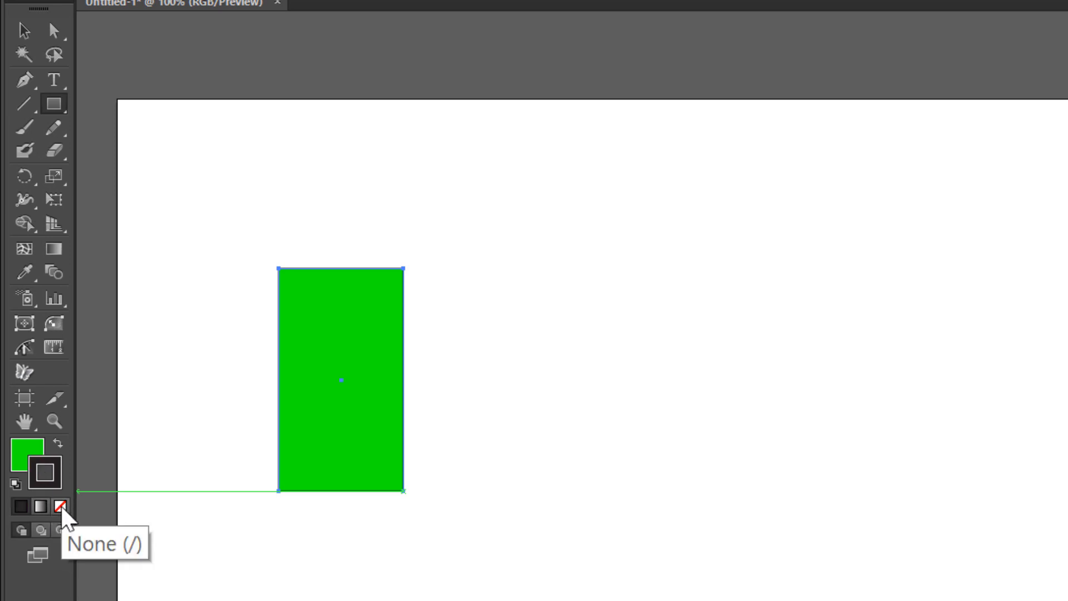
{"action": "left_click", "coordinate": [58, 506]}
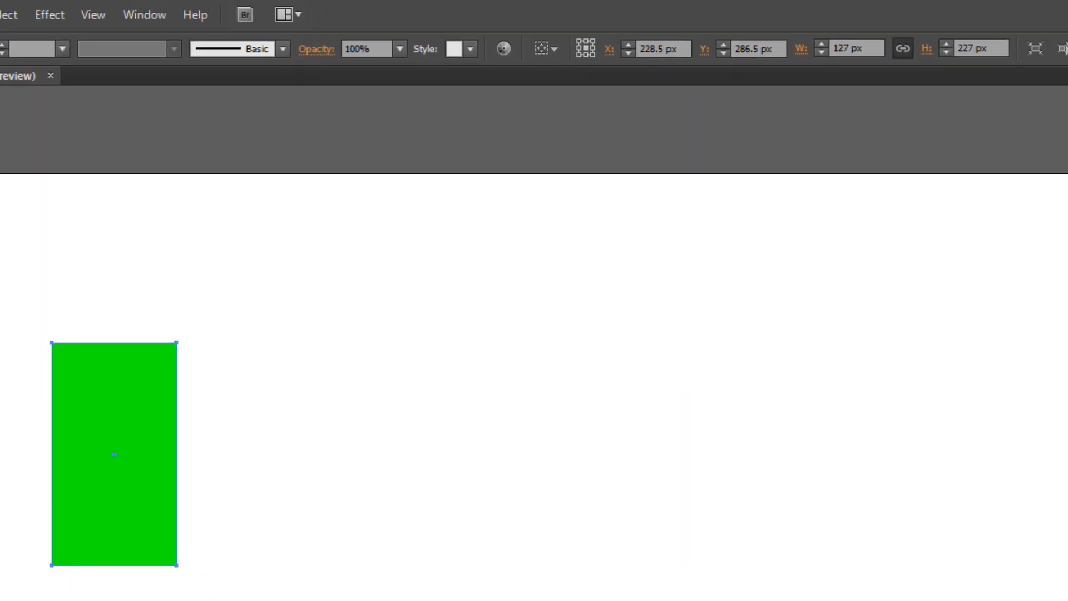
Apply Round Corners at 30 px radius with preview, then expand appearance into real paths.
{"action": "left_click", "coordinate": [41, 15]}
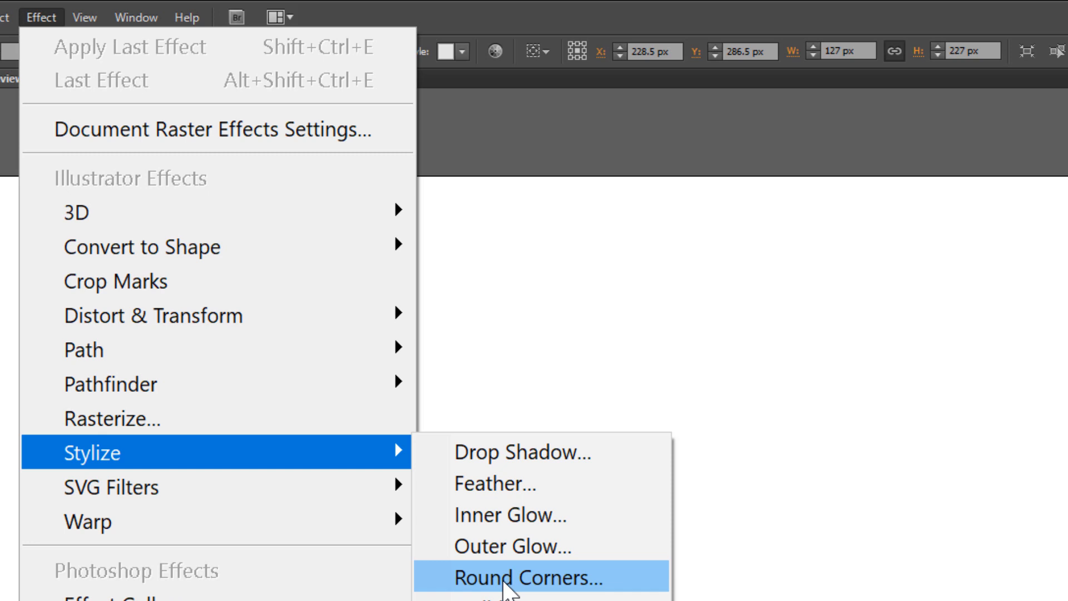
{"action": "left_click", "coordinate": [524, 577]}
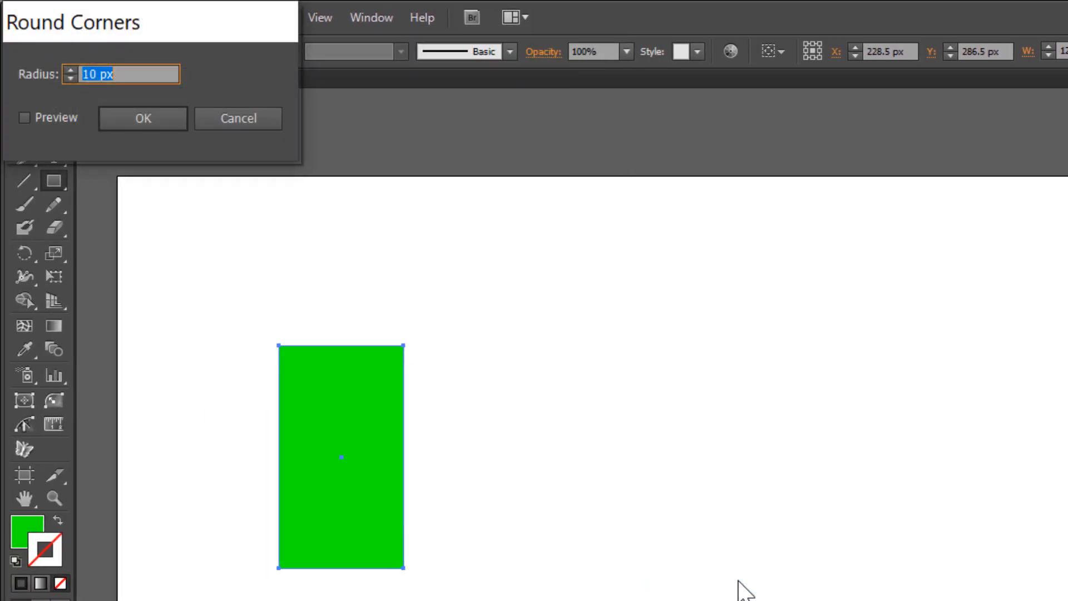
{"action": "left_click", "coordinate": [24, 117]}
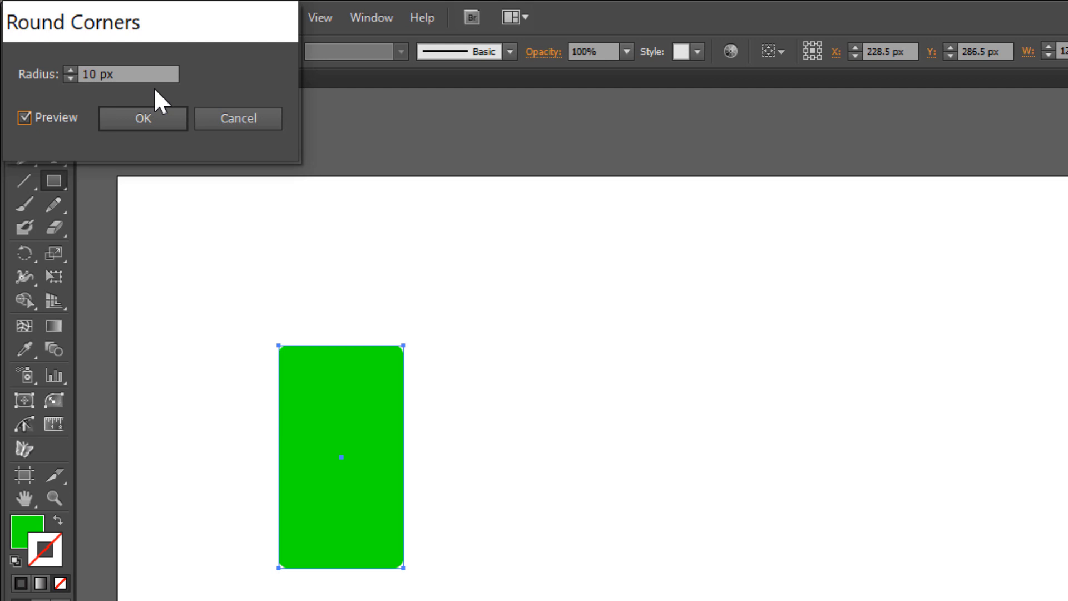
{"action": "type", "text": "30"}
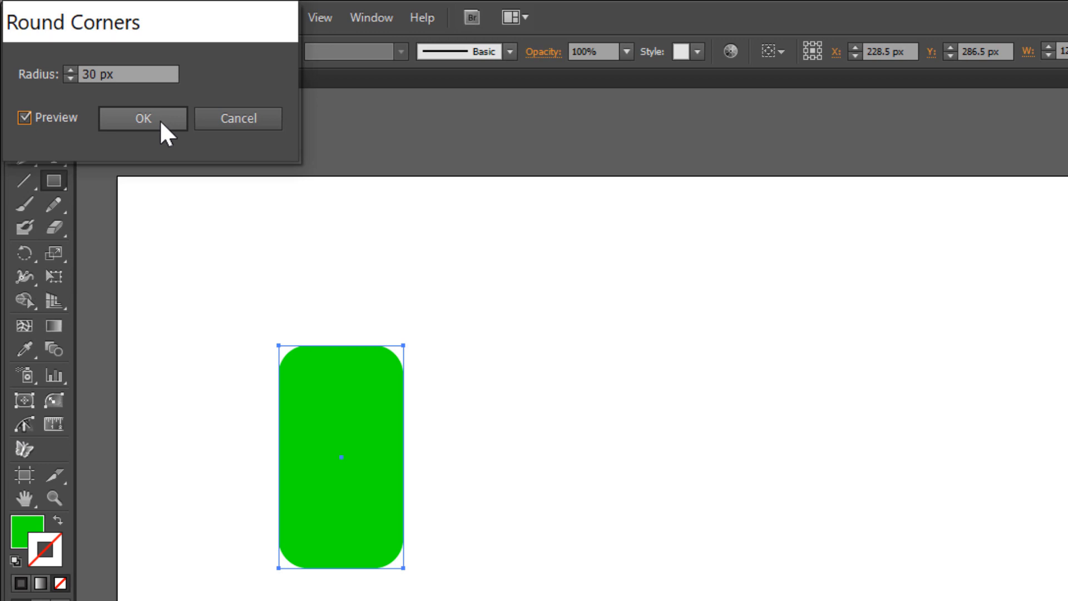
{"action": "left_click", "coordinate": [141, 118]}
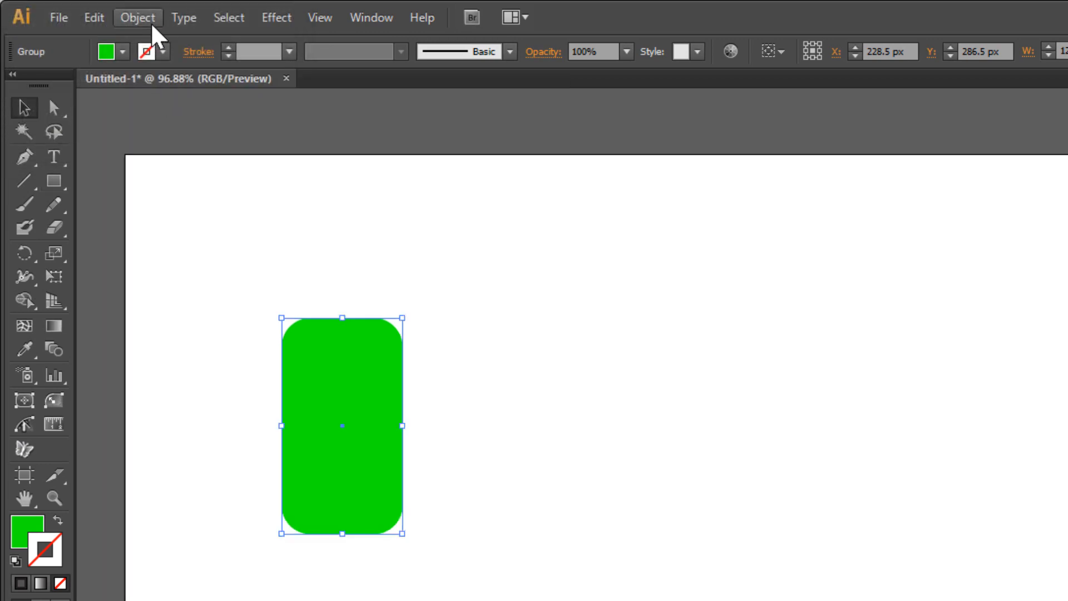
{"action": "left_click", "coordinate": [137, 17]}
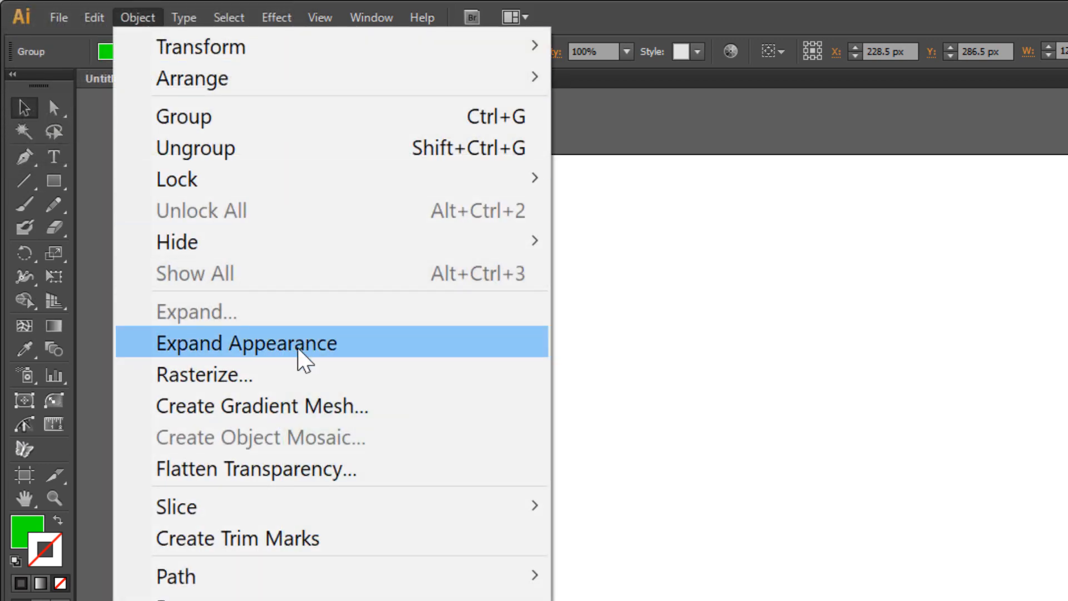
{"action": "left_click", "coordinate": [246, 342]}
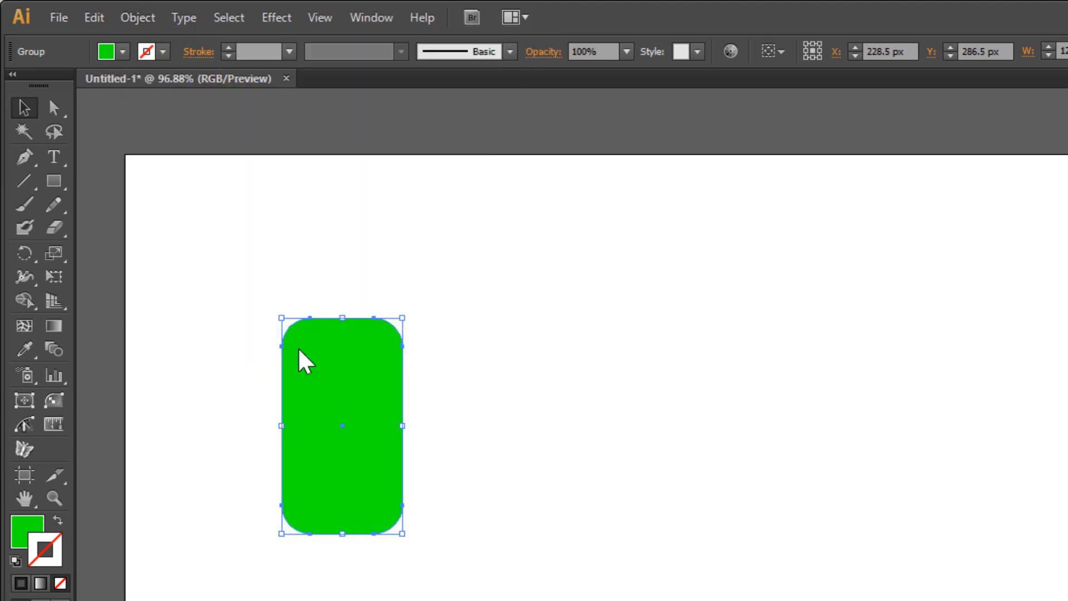
Add a Transform effect with 9 copies moved 190 px horizontally.
{"action": "left_click", "coordinate": [275, 17]}
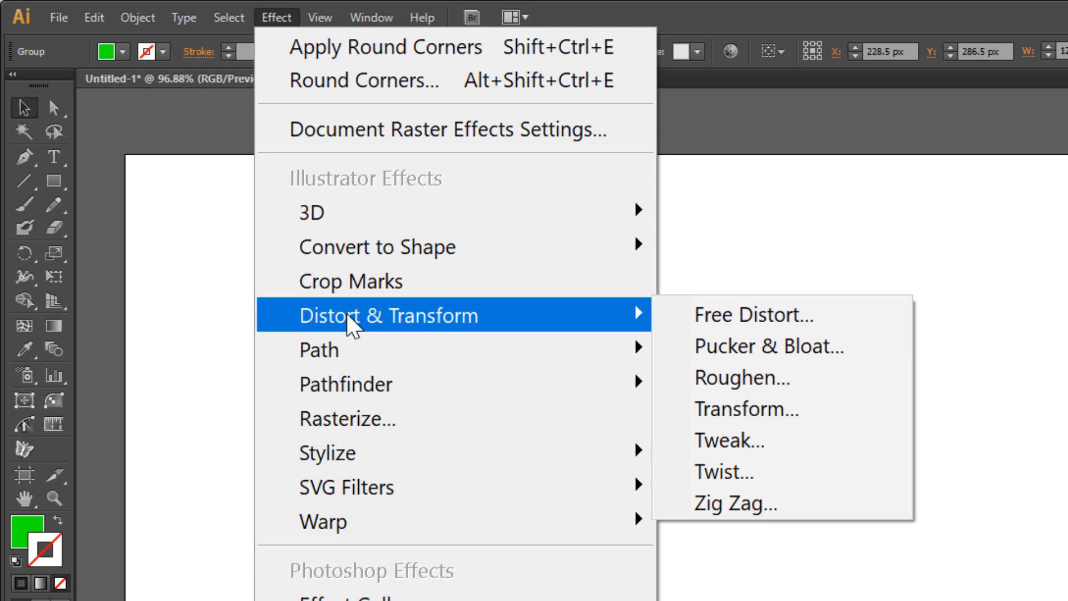
{"action": "mouse_move", "coordinate": [746, 408]}
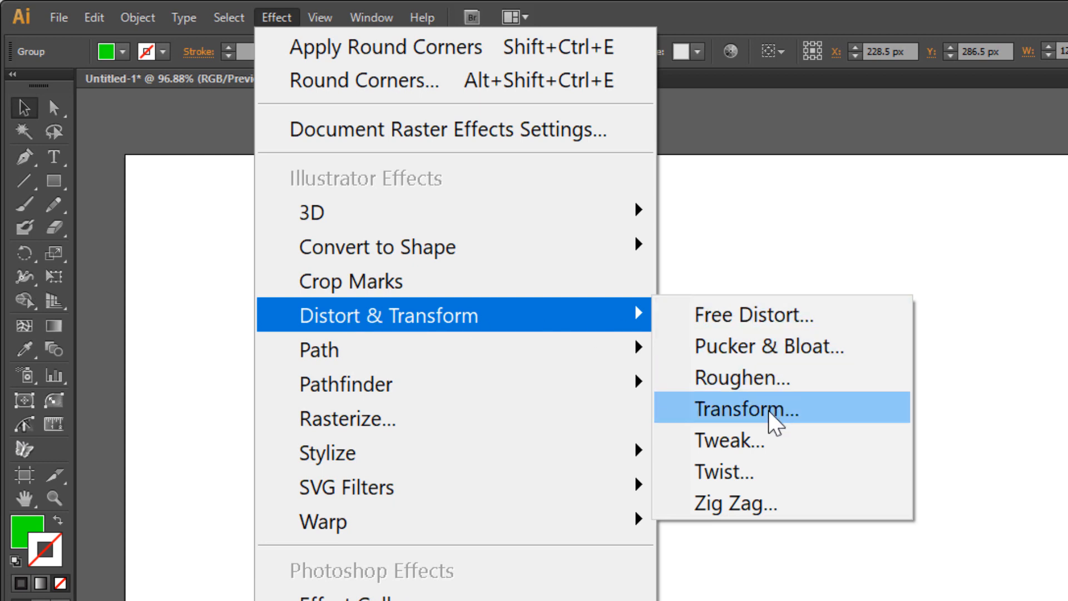
{"action": "left_click", "coordinate": [748, 408]}
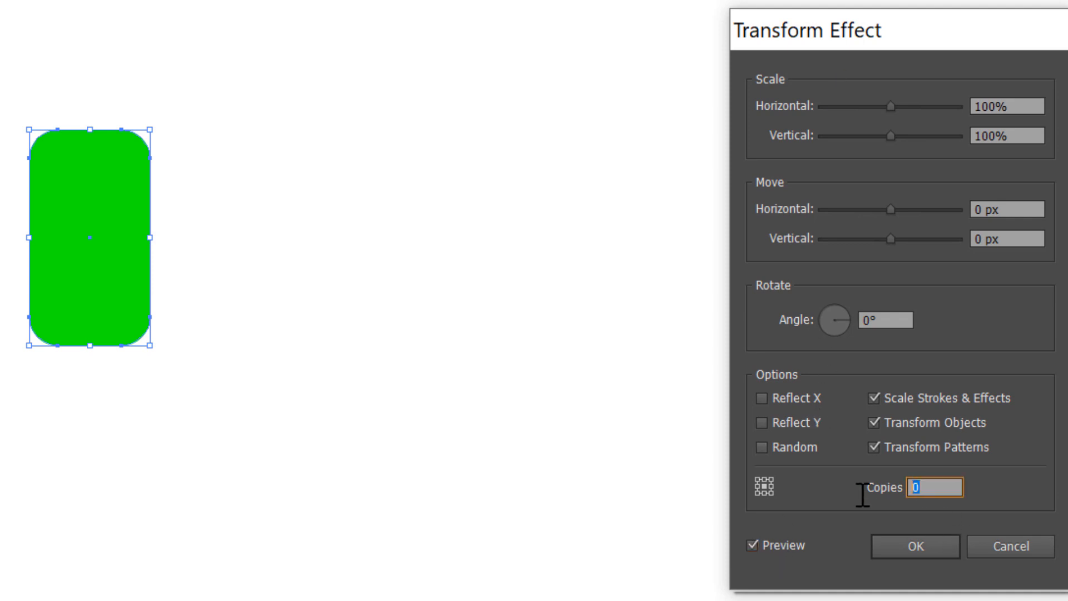
{"action": "type", "text": "9"}
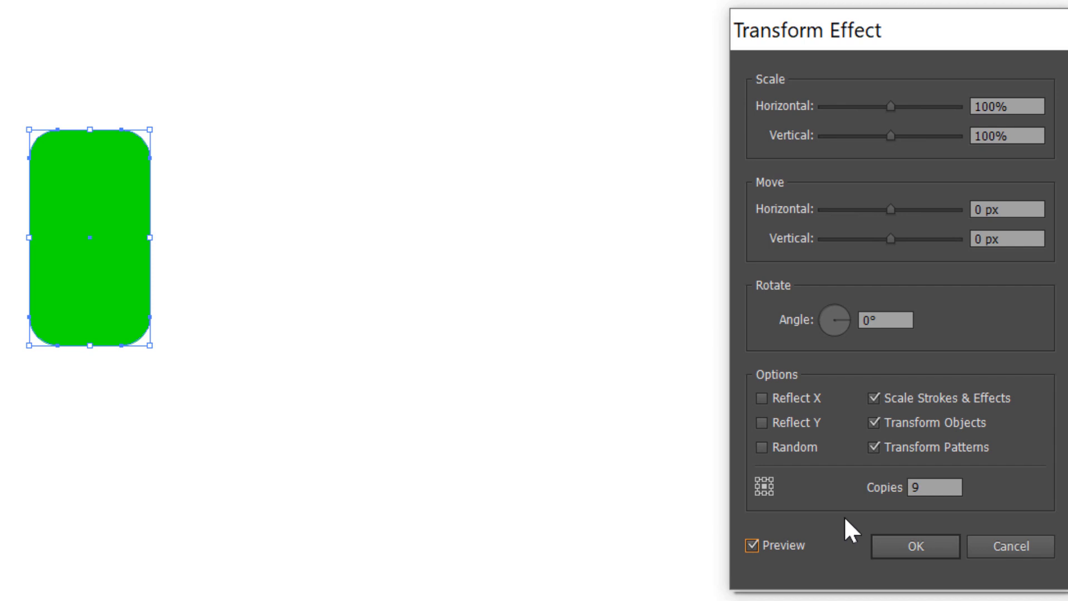
{"action": "left_click", "coordinate": [1007, 209]}
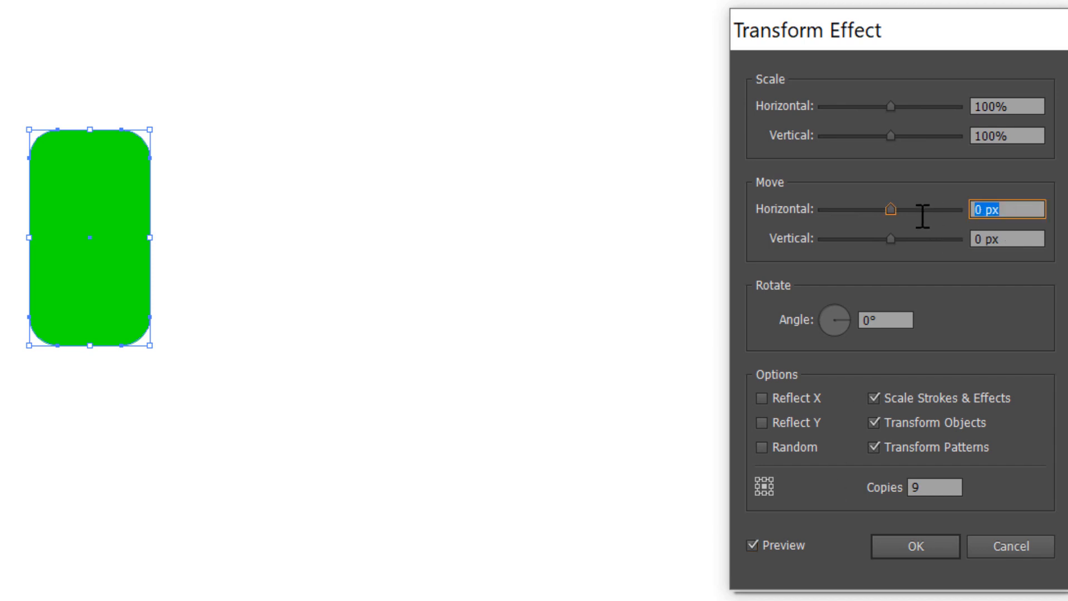
{"action": "type", "text": "200"}
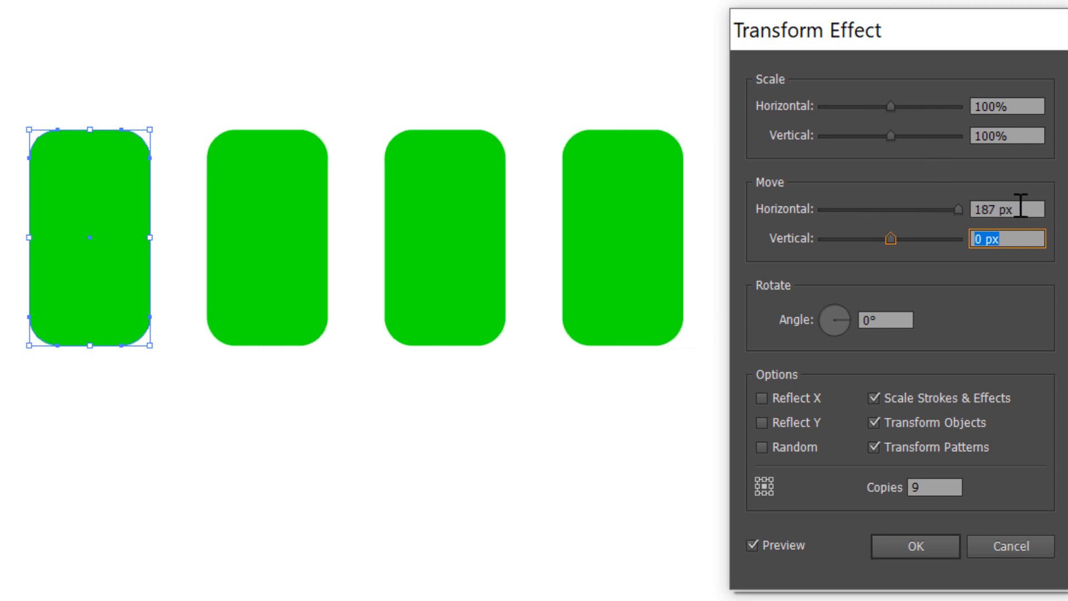
{"action": "type", "text": "190"}
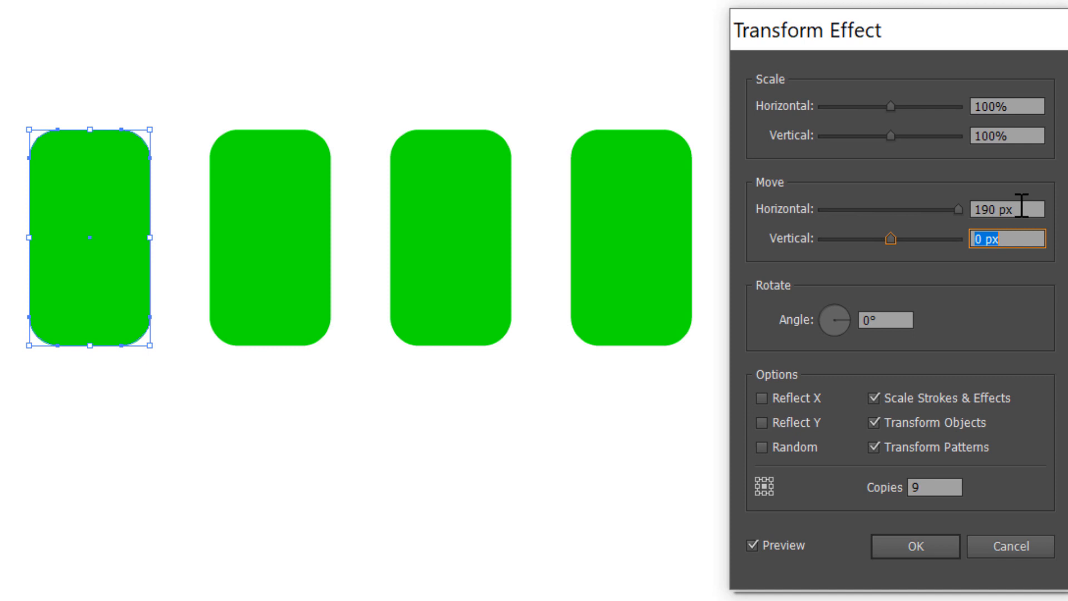
{"action": "mouse_move", "coordinate": [979, 436]}
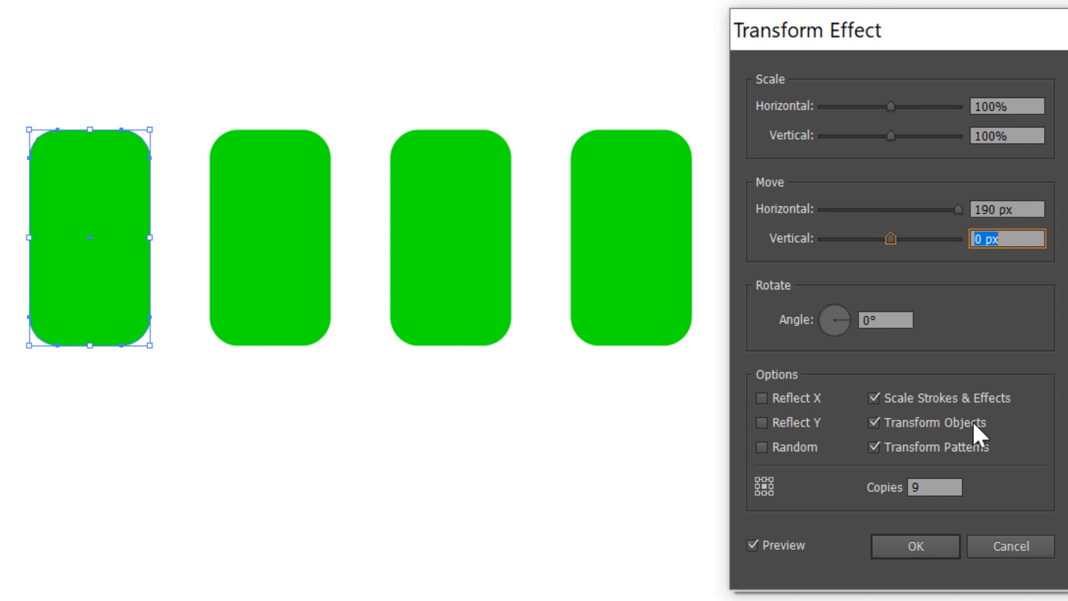
{"action": "left_click", "coordinate": [913, 545]}
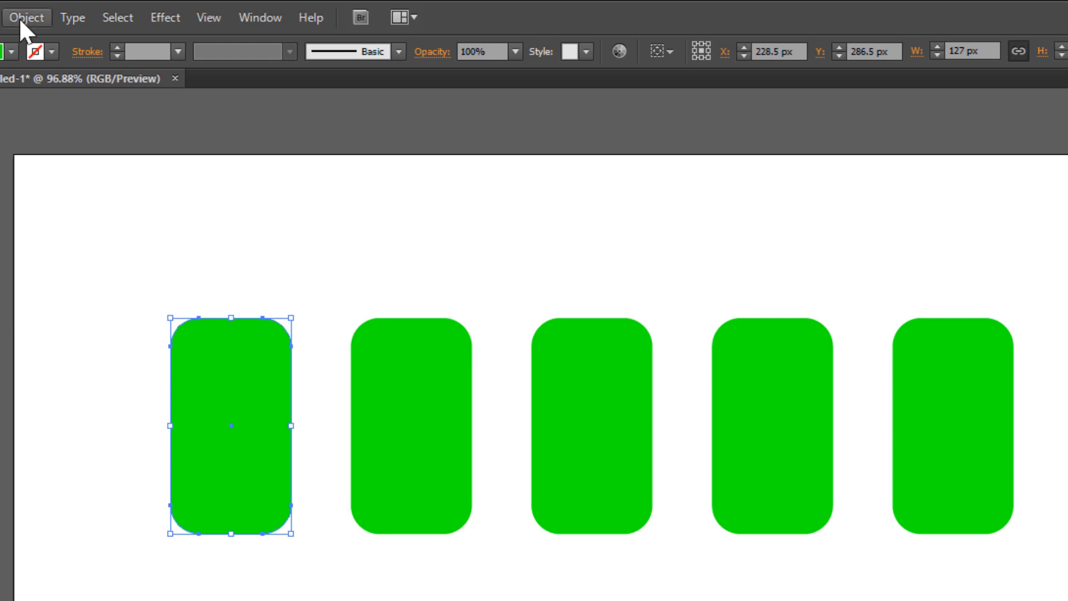
Expand the copies into ten separate dark slots and group them together.
{"action": "left_click", "coordinate": [27, 17]}
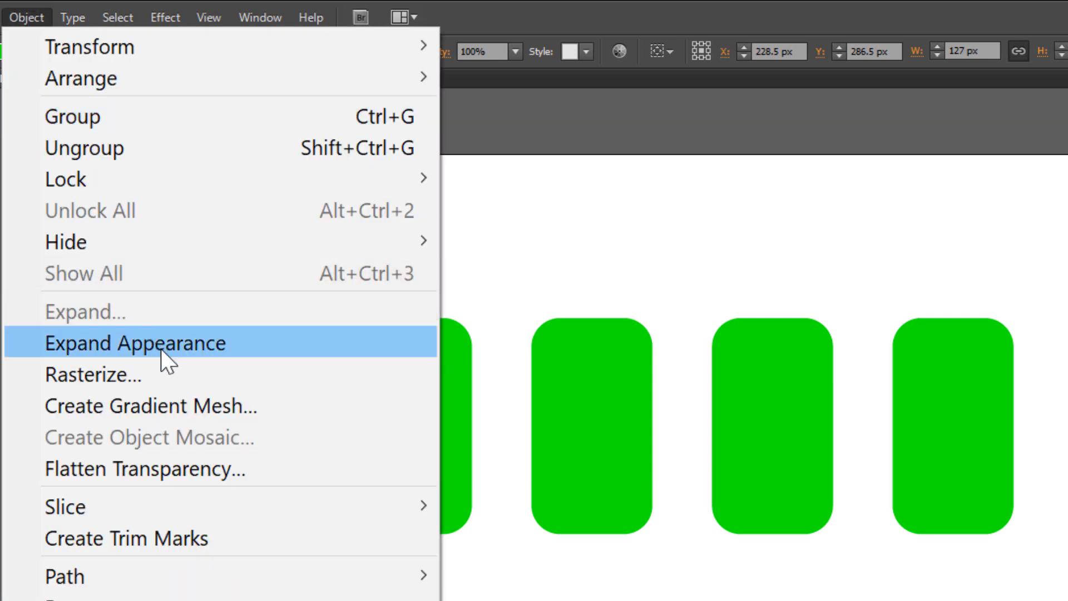
{"action": "left_click", "coordinate": [134, 343]}
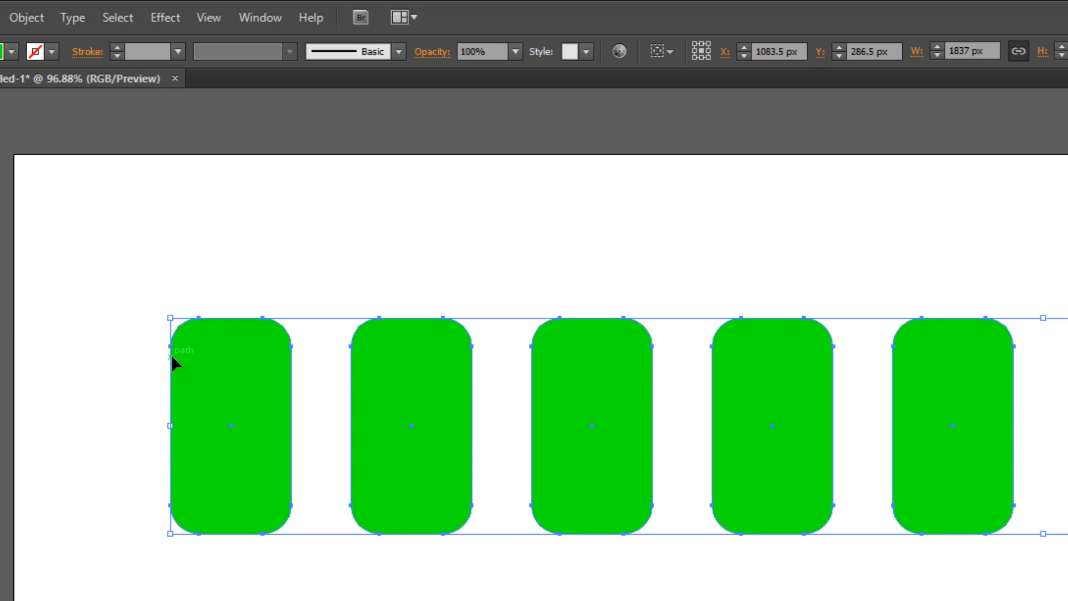
{"action": "left_click", "coordinate": [21, 17]}
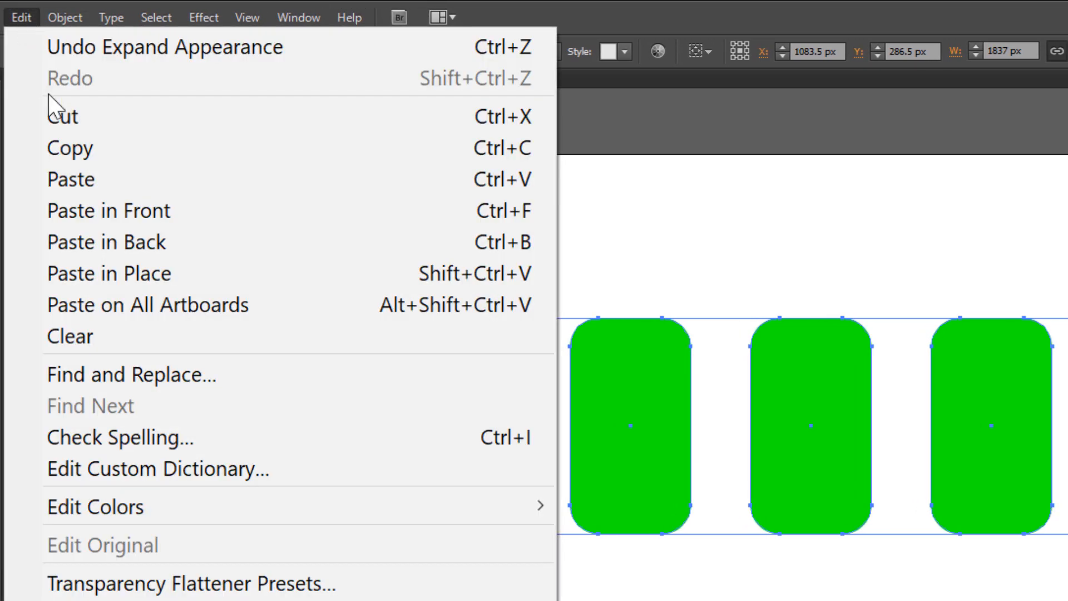
{"action": "left_click", "coordinate": [109, 211]}
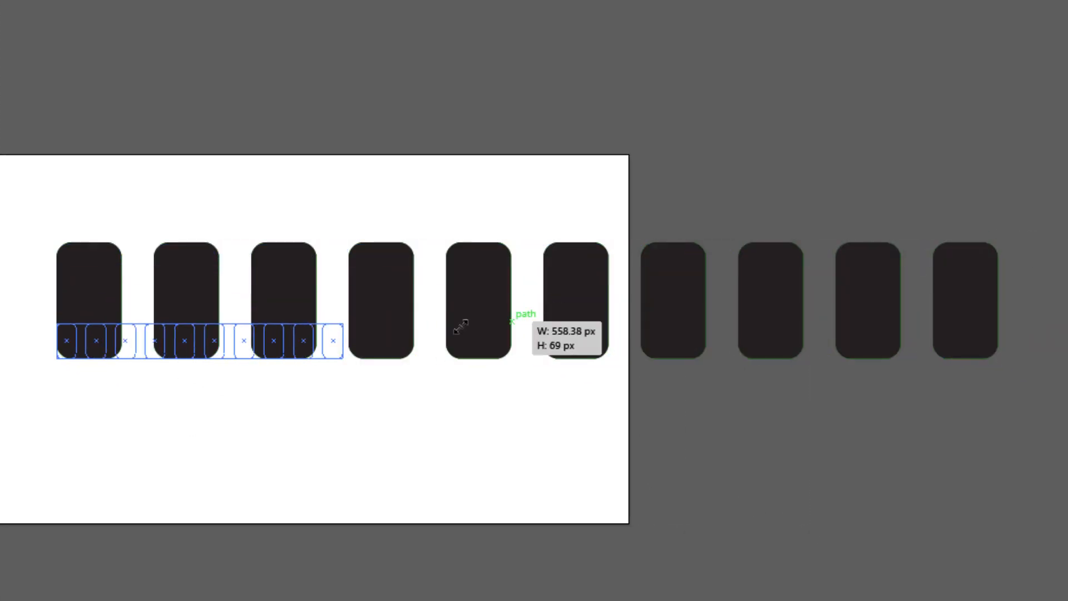
{"action": "right_click", "coordinate": [514, 314]}
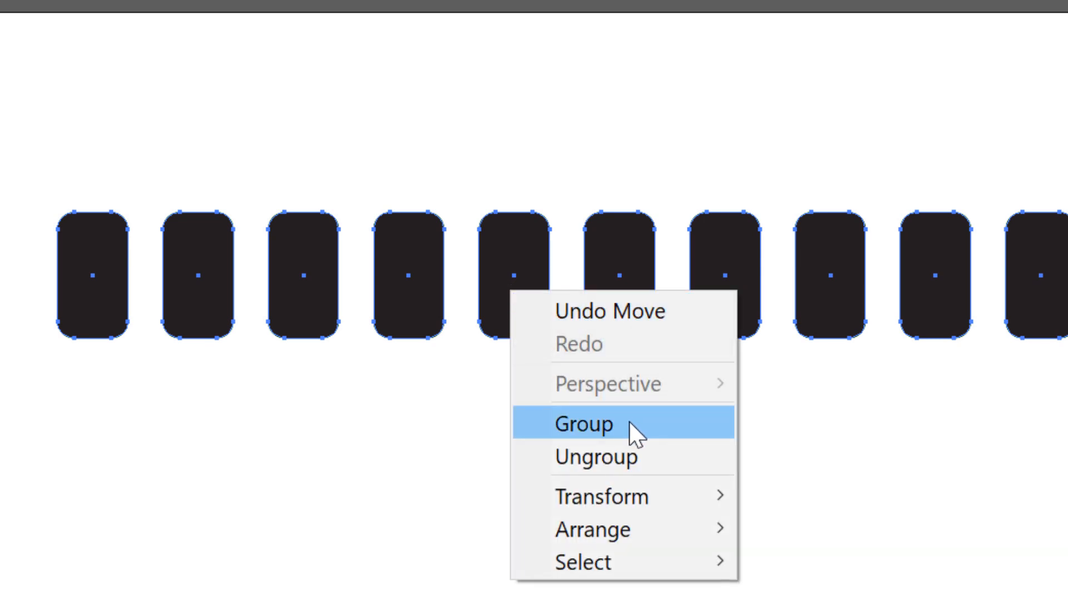
{"action": "left_click", "coordinate": [582, 422]}
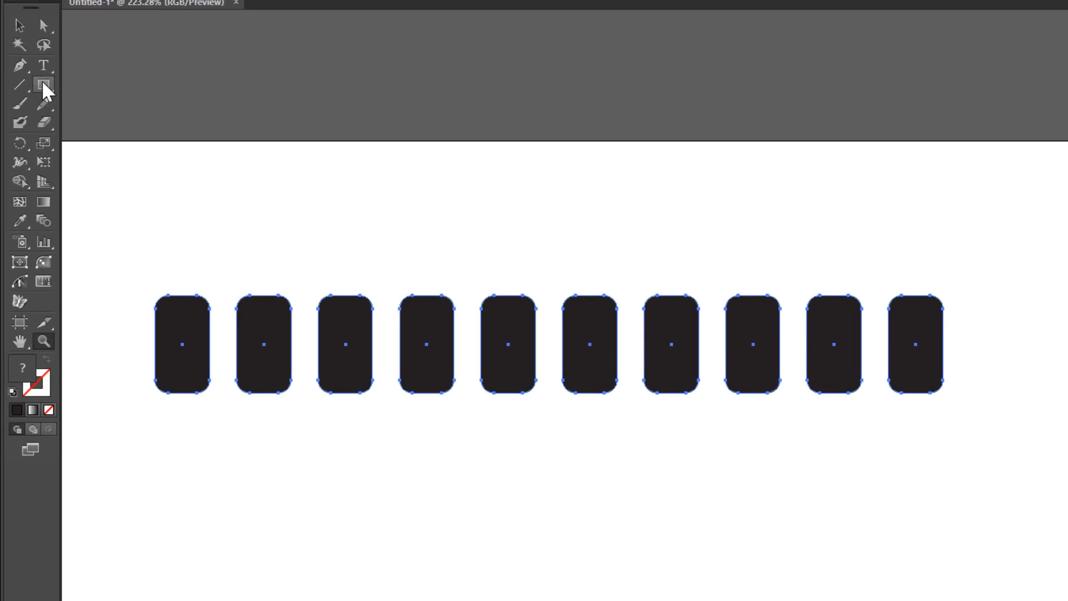
Draw a dark grey rectangle slightly wider than the row of slots, enclosing them.
{"action": "left_click_drag", "start_coordinate": [126, 256], "coordinate": [354, 365]}
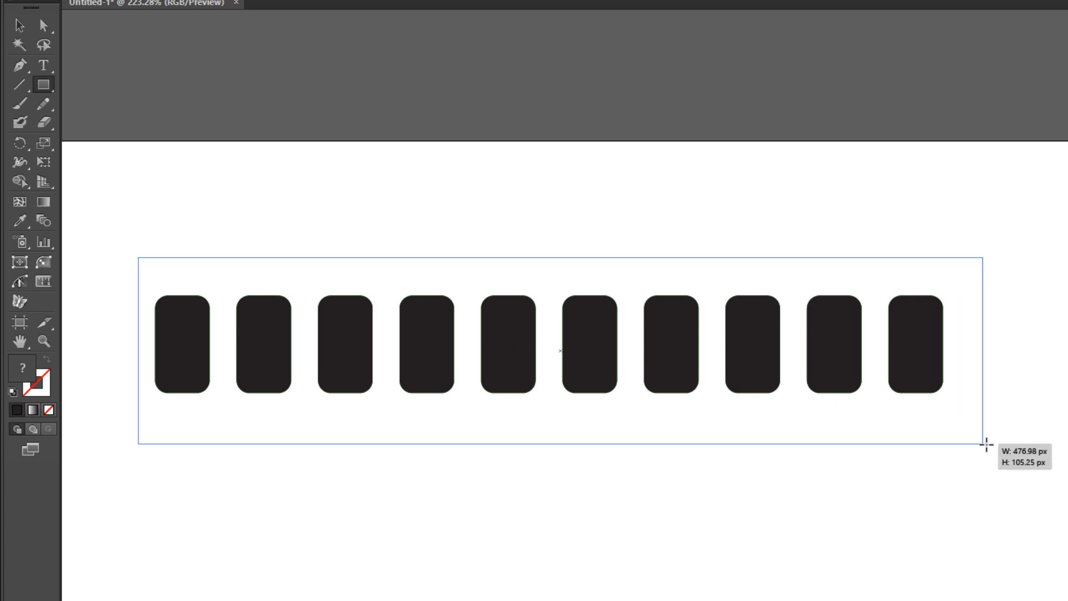
{"action": "left_click_drag", "start_coordinate": [986, 444], "coordinate": [983, 446]}
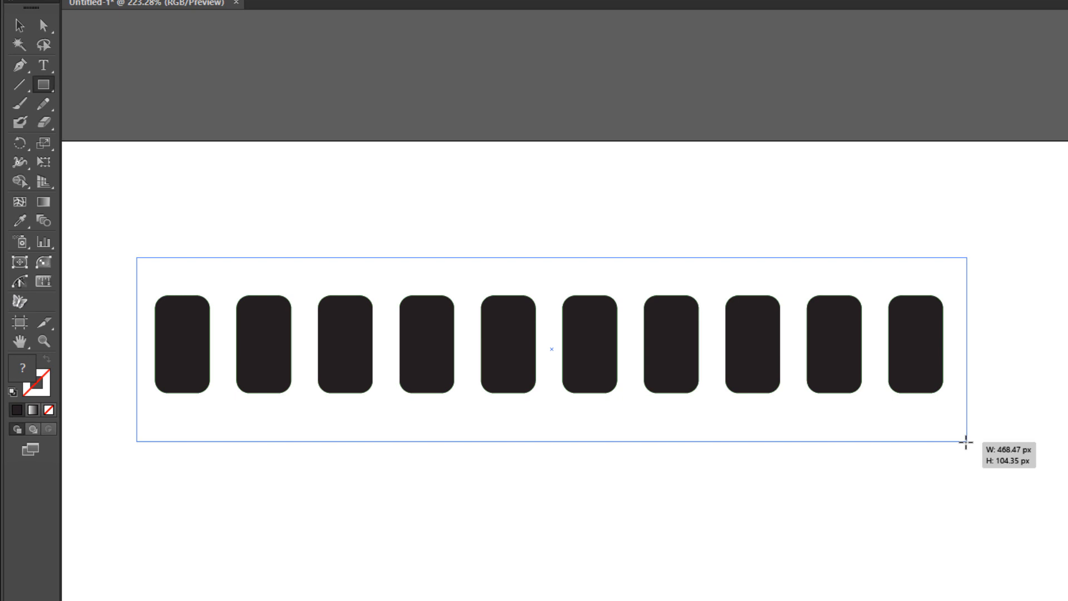
{"action": "left_click_drag", "start_coordinate": [967, 444], "coordinate": [954, 439]}
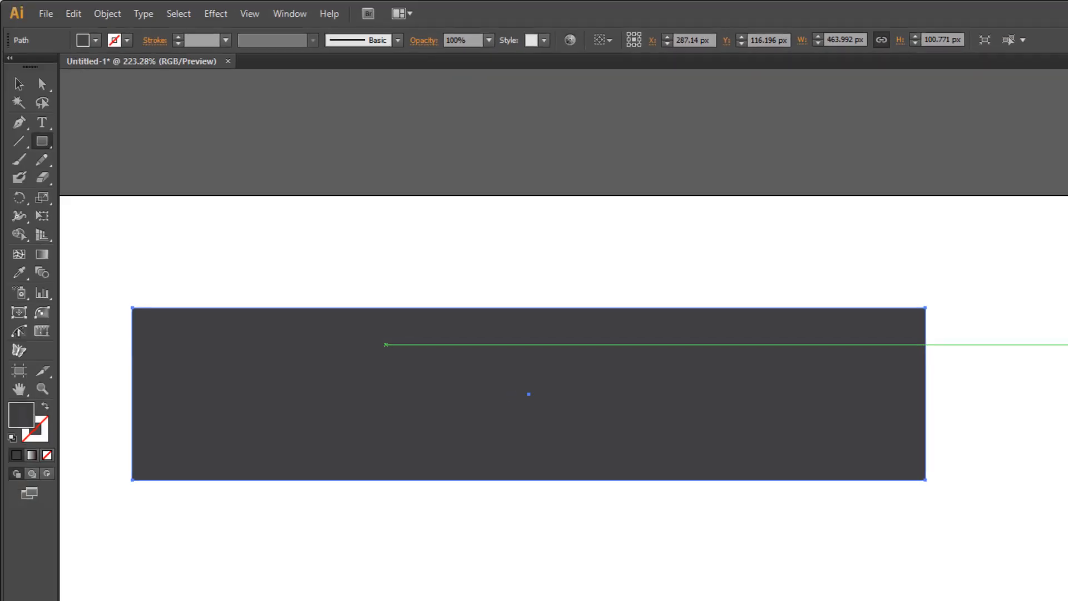
Round the bar's corners by 30 px and expand appearance into real geometry.
{"action": "left_click", "coordinate": [215, 14]}
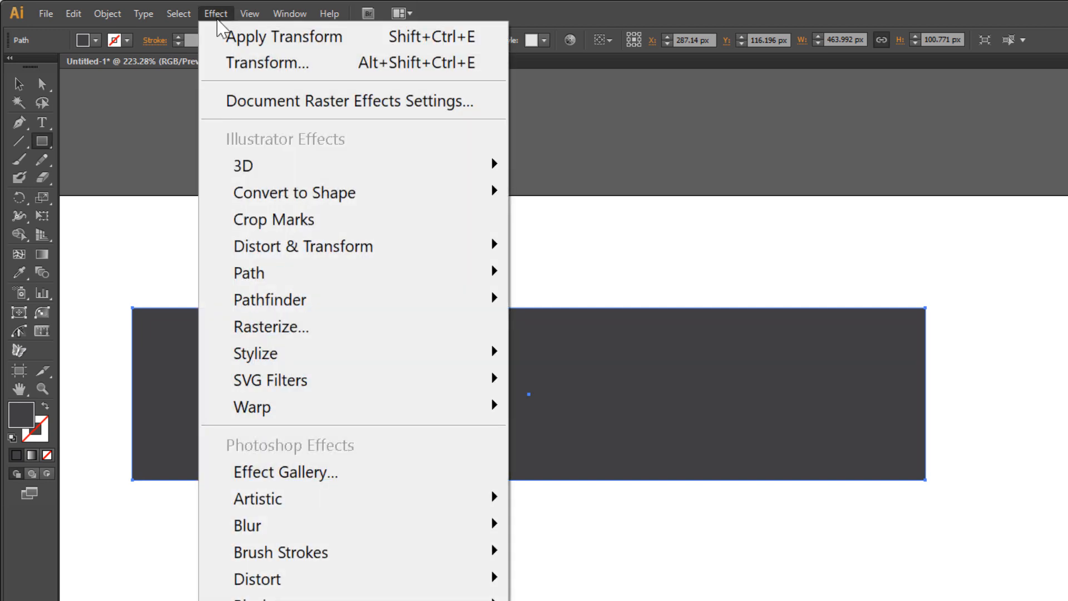
{"action": "mouse_move", "coordinate": [256, 353]}
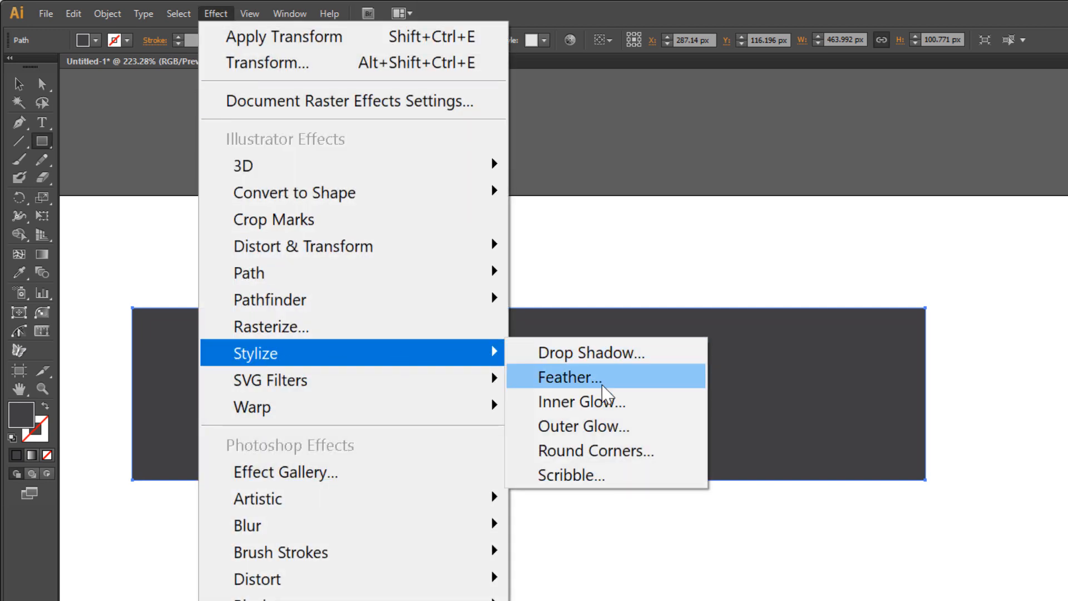
{"action": "left_click", "coordinate": [594, 451]}
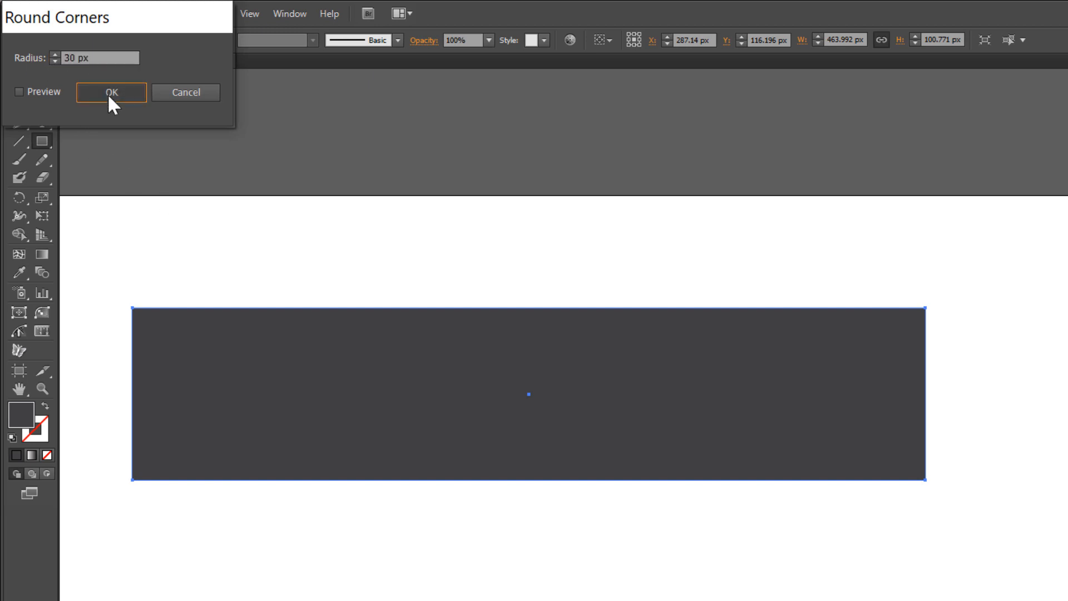
{"action": "left_click", "coordinate": [111, 92]}
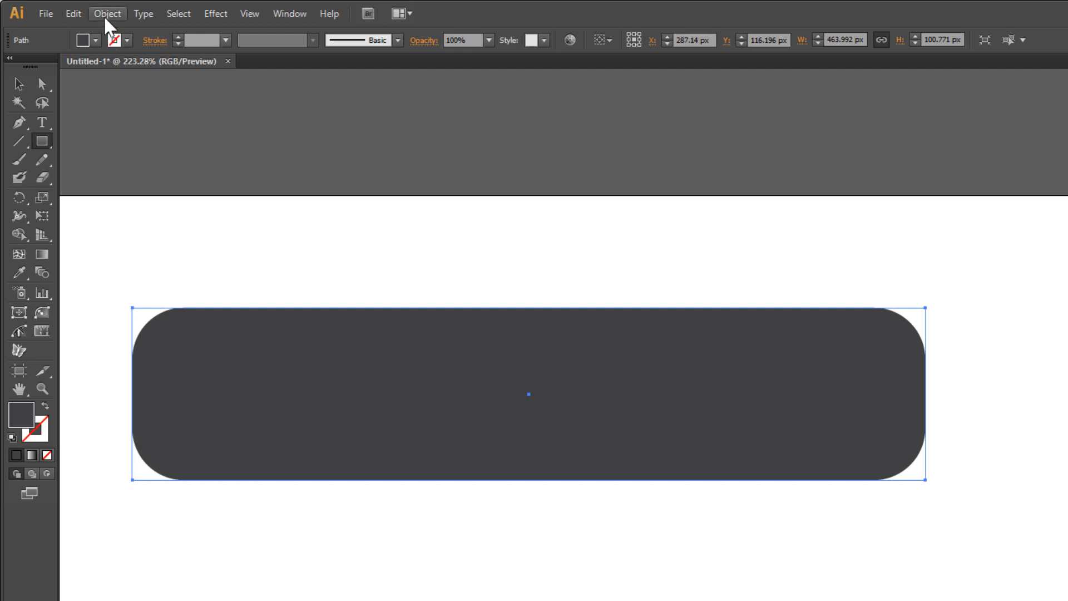
{"action": "left_click", "coordinate": [107, 13]}
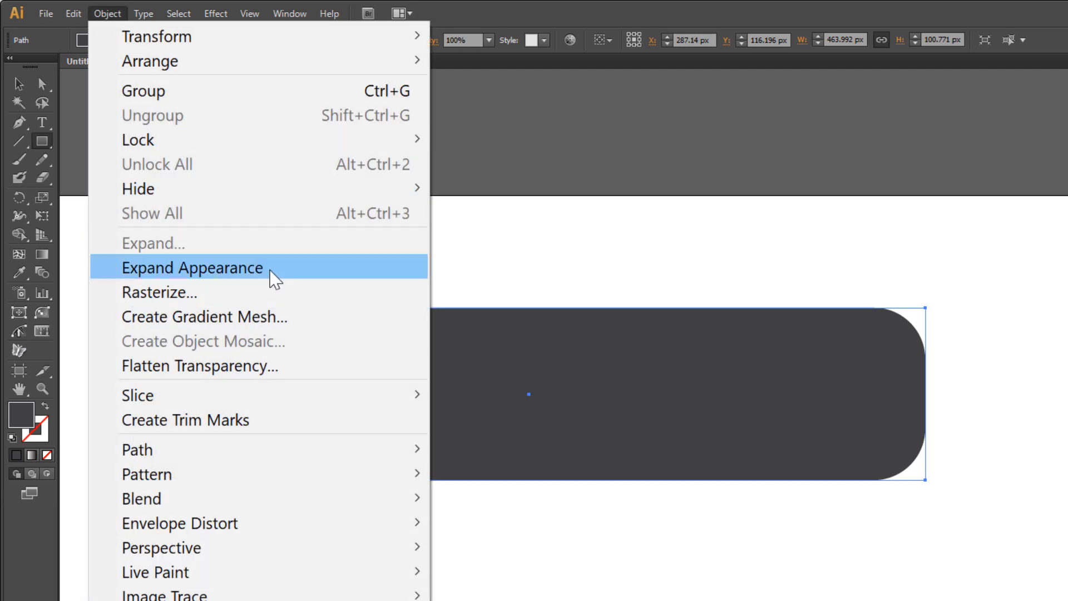
{"action": "left_click", "coordinate": [191, 267]}
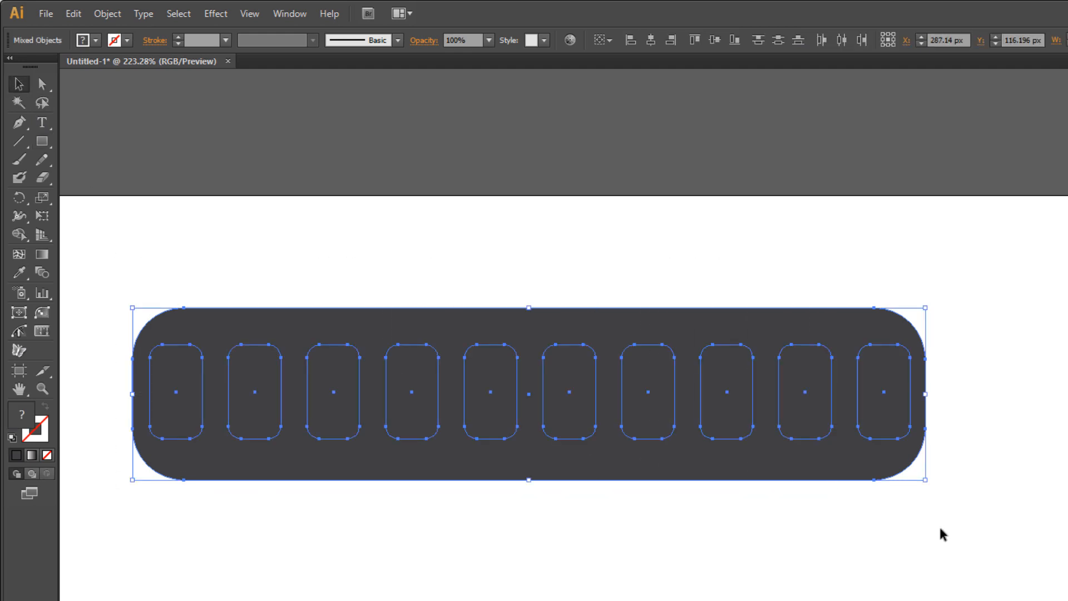
{"action": "mouse_move", "coordinate": [650, 40]}
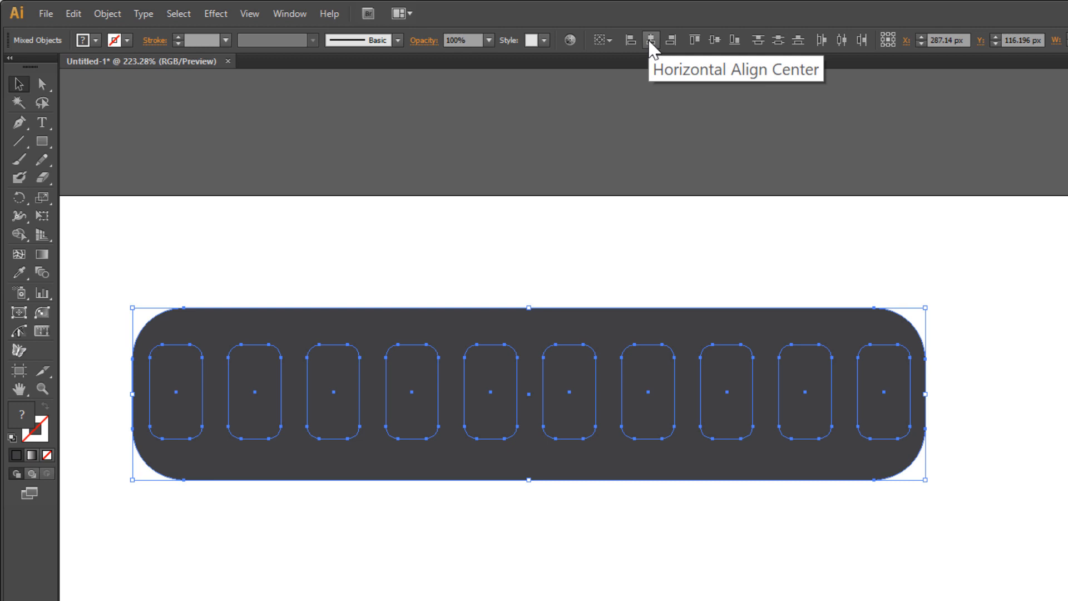
Centre the slots horizontally and vertically on the bar.
{"action": "left_click", "coordinate": [649, 40]}
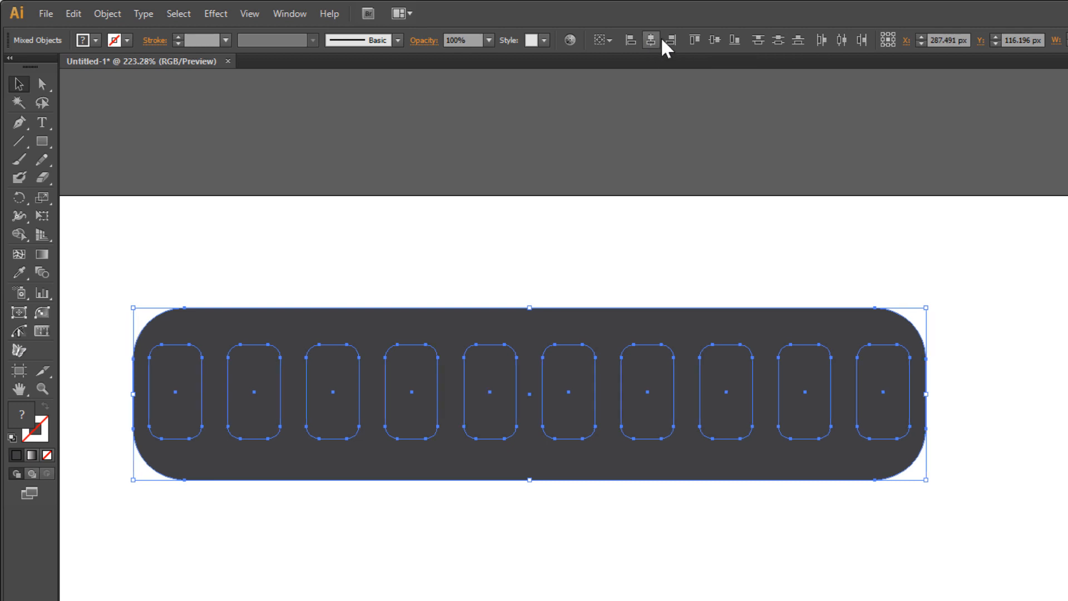
{"action": "mouse_move", "coordinate": [715, 40]}
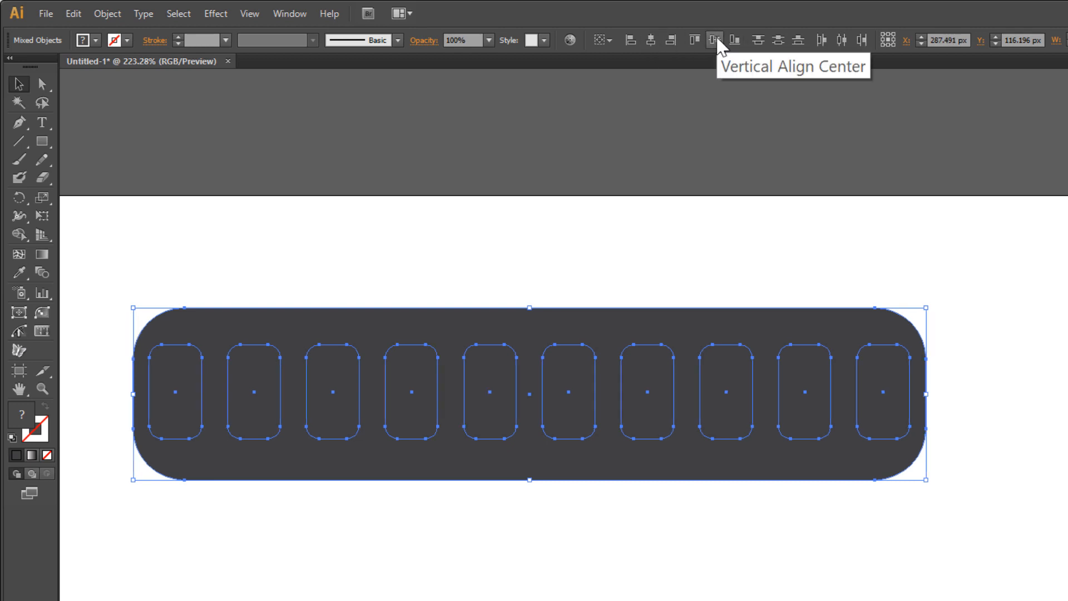
{"action": "left_click", "coordinate": [713, 40]}
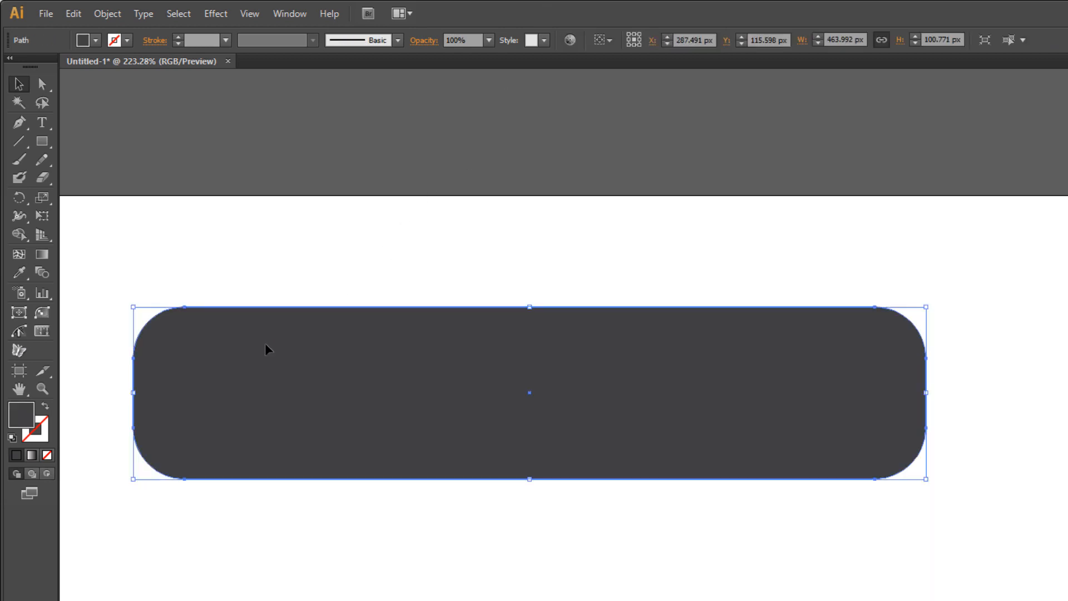
Isolate the pasted bar copy and draw a rectangle over its lower half.
{"action": "left_click", "coordinate": [73, 13]}
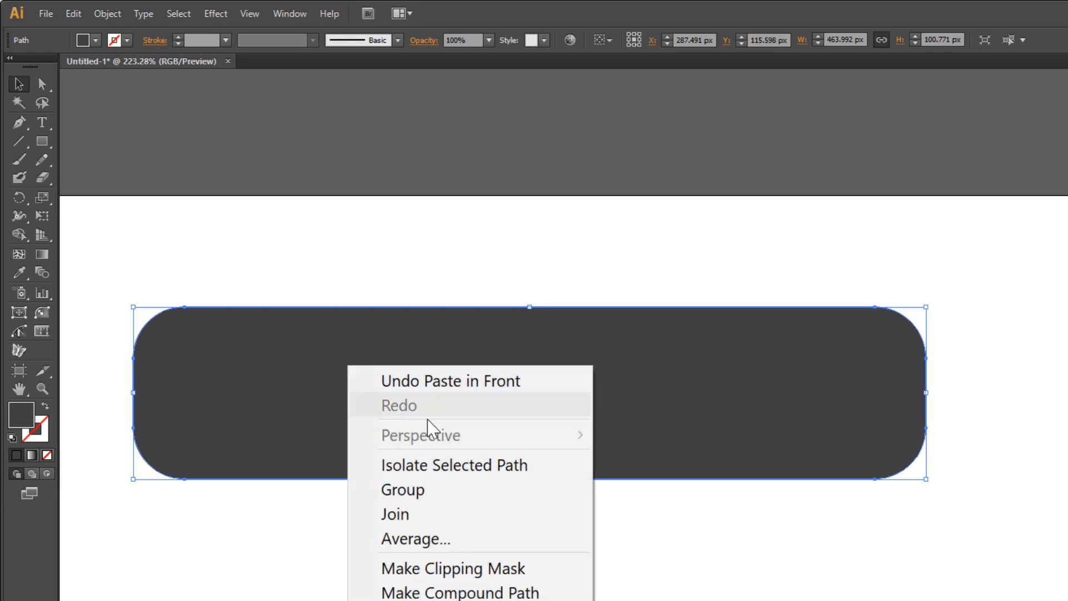
{"action": "mouse_move", "coordinate": [498, 465]}
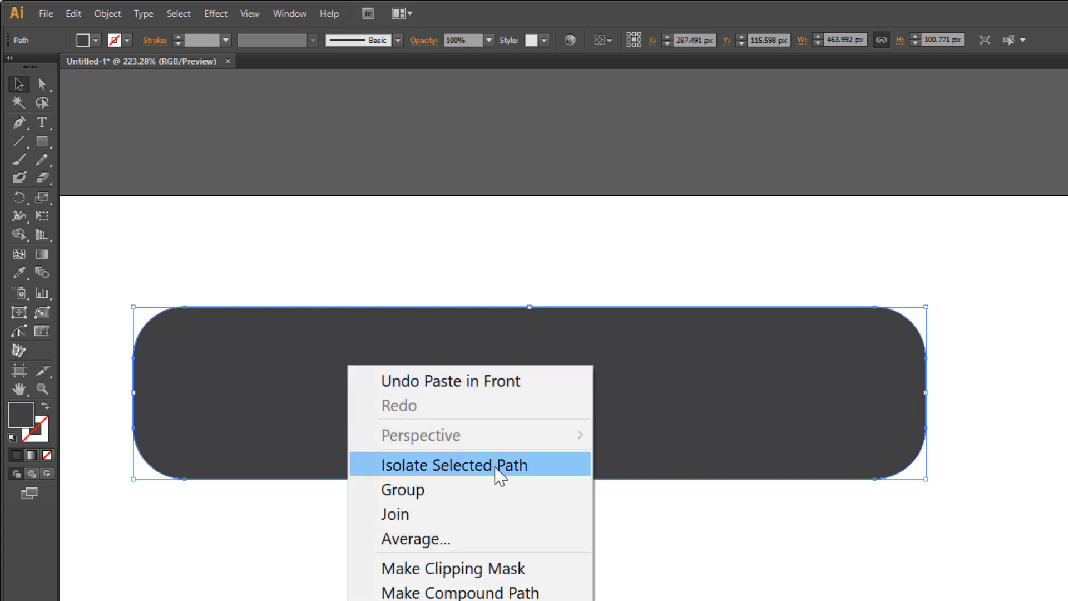
{"action": "left_click", "coordinate": [451, 465]}
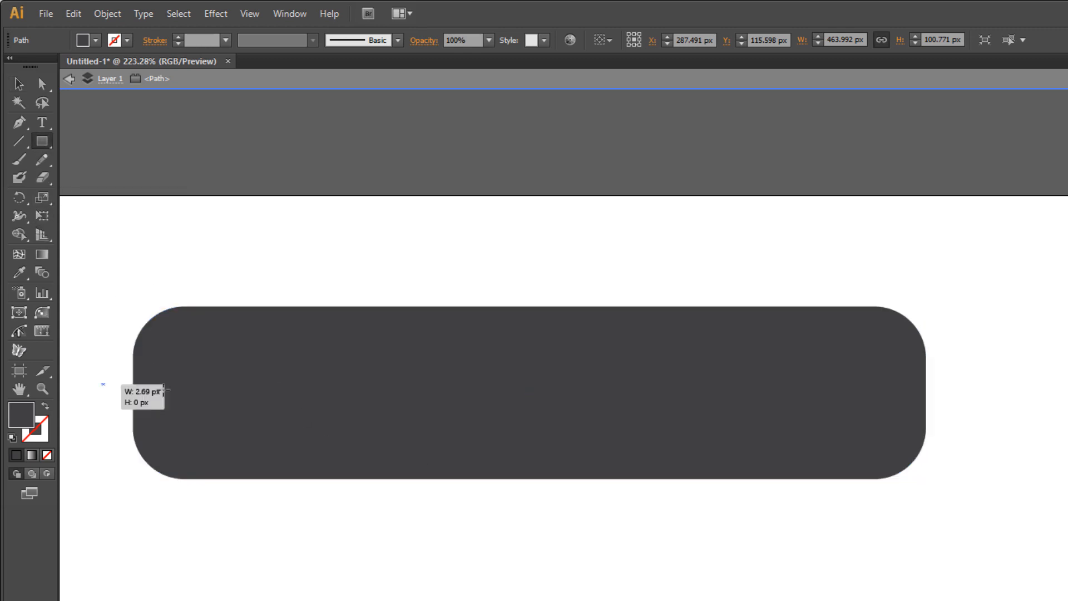
{"action": "left_click_drag", "start_coordinate": [103, 390], "coordinate": [975, 517]}
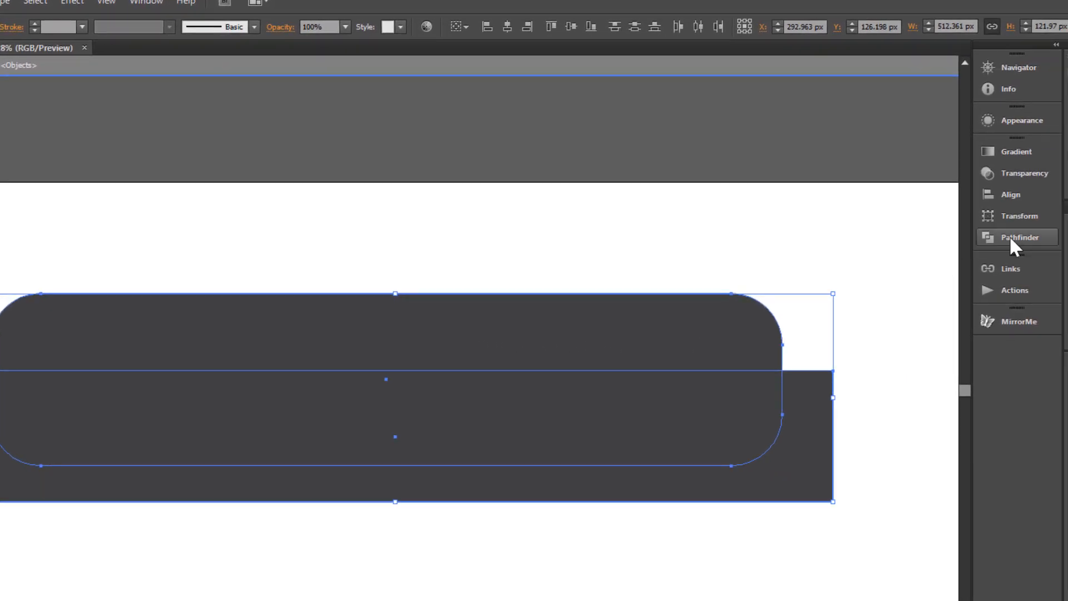
Subtract the rectangle with Pathfinder Minus Front, leaving a light grey top half.
{"action": "left_click", "coordinate": [1018, 237]}
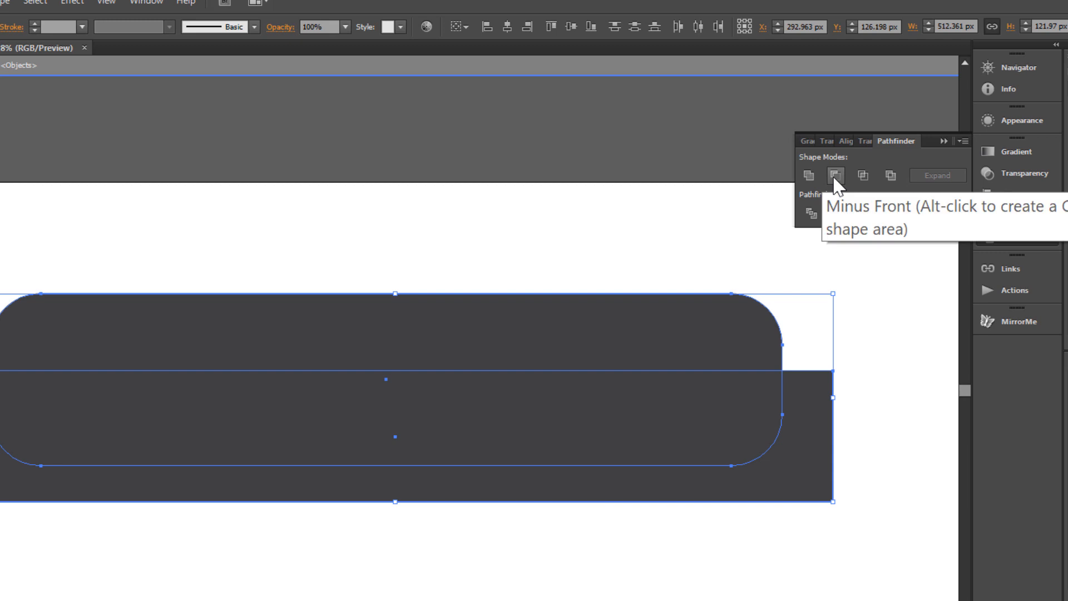
{"action": "left_click", "coordinate": [836, 176]}
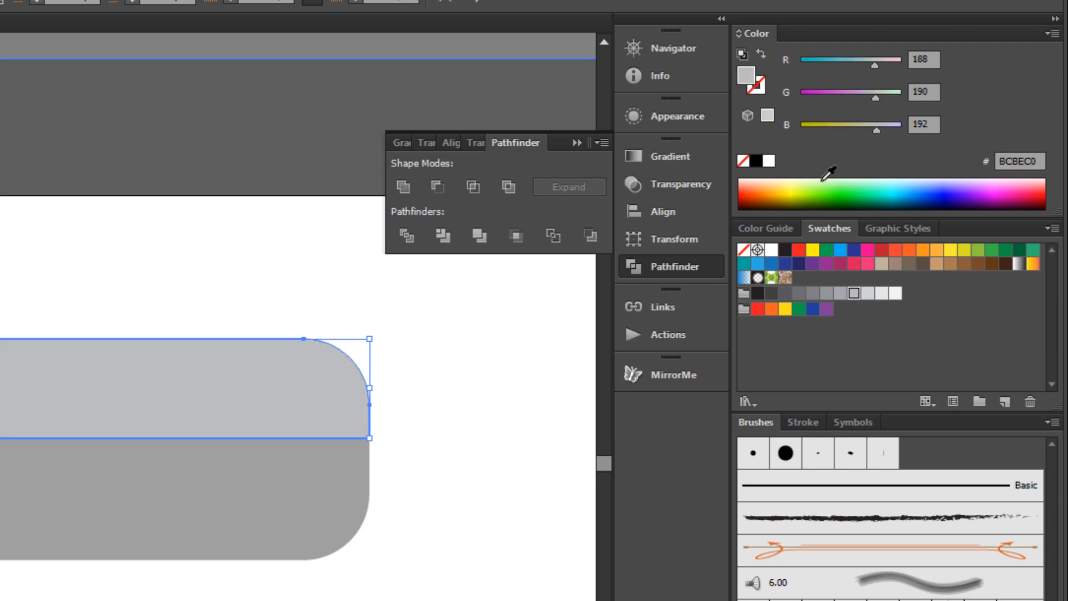
{"action": "left_click", "coordinate": [680, 184]}
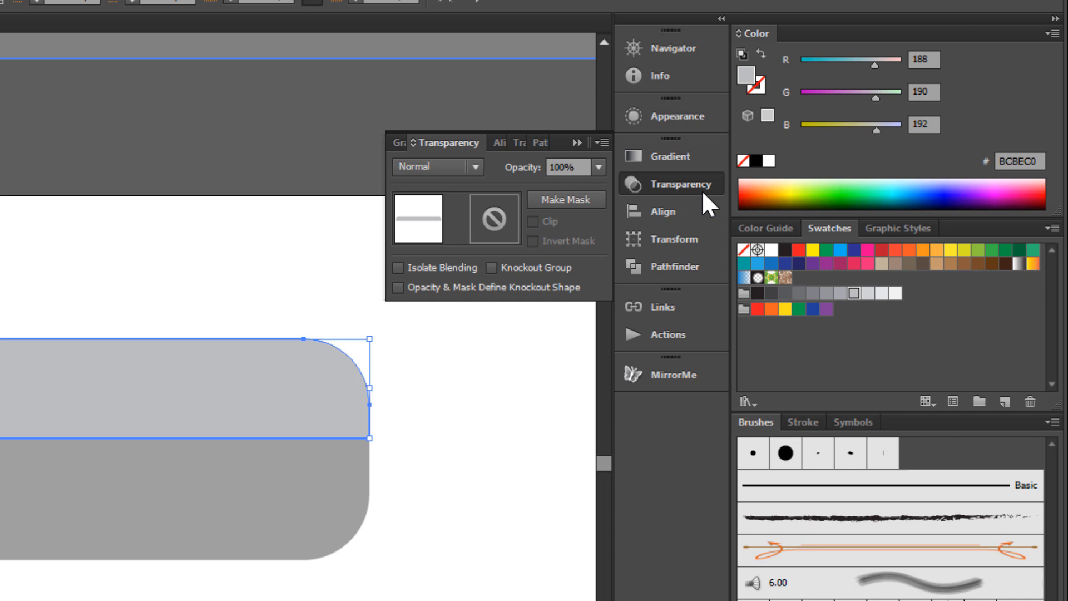
Set the highlight to Screen blending mode at 30% opacity.
{"action": "left_click", "coordinate": [475, 167]}
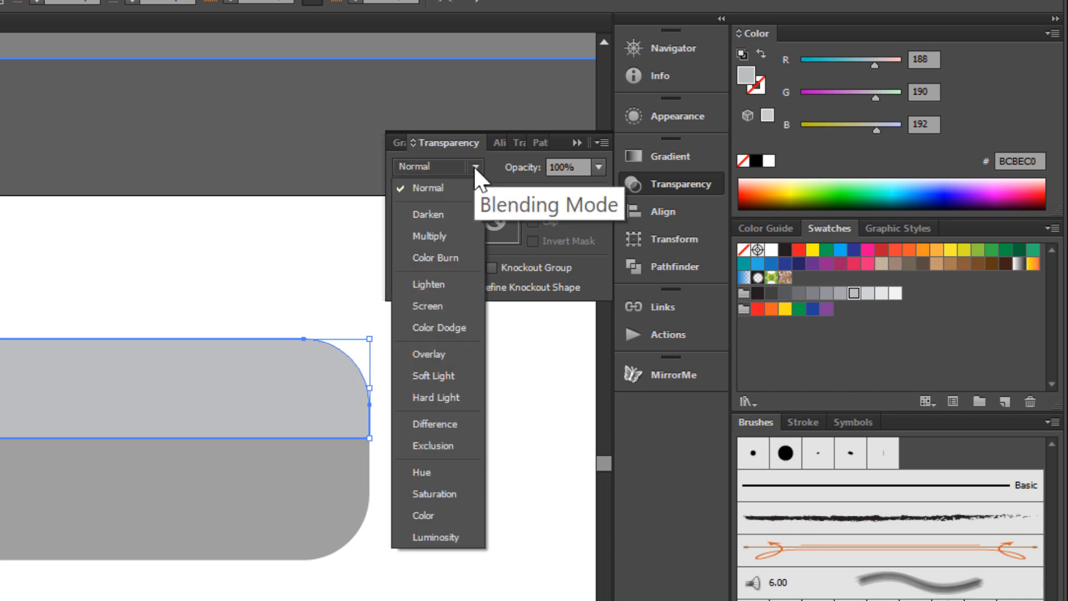
{"action": "left_click", "coordinate": [427, 304]}
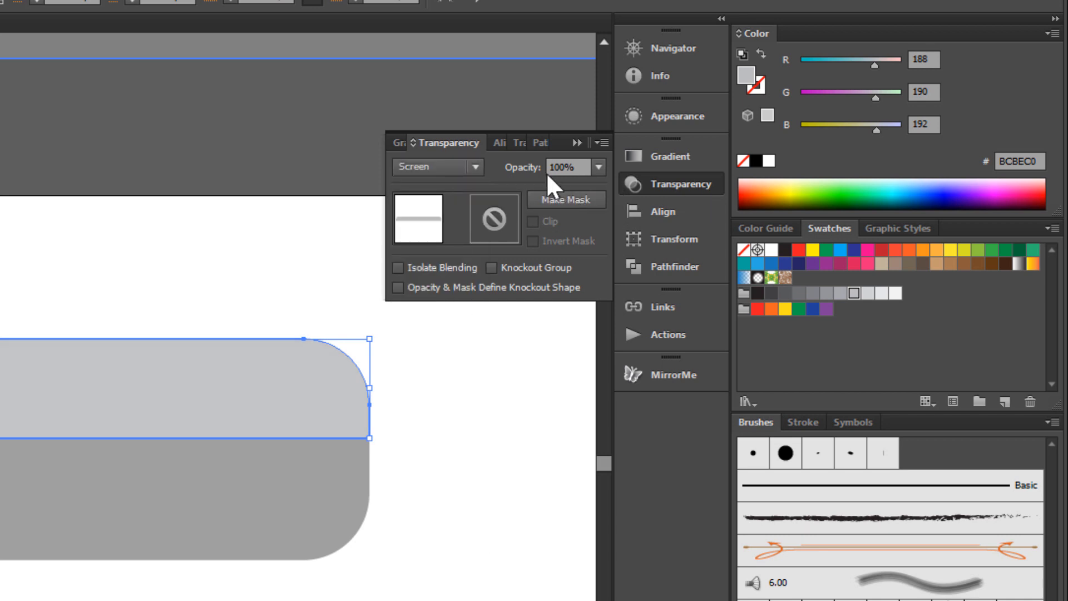
{"action": "left_click", "coordinate": [598, 167]}
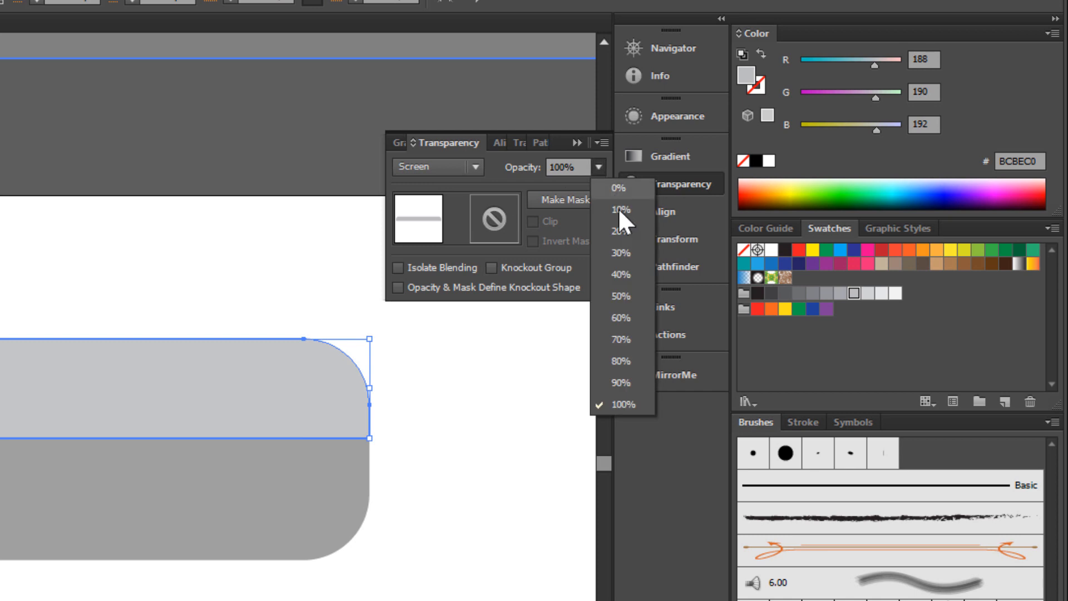
{"action": "left_click", "coordinate": [619, 253]}
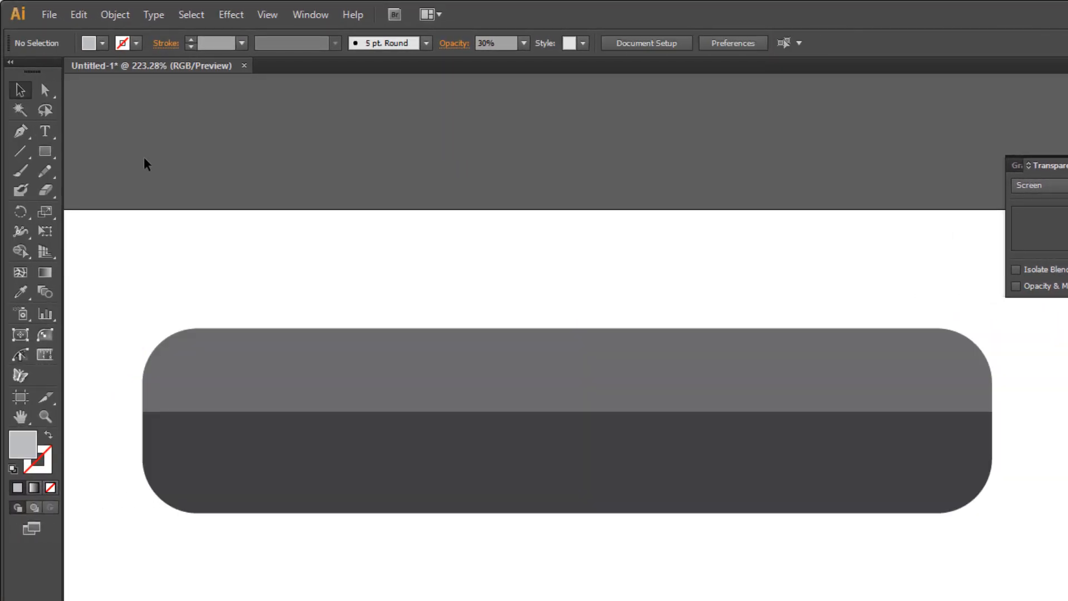
Send the dark bar to the back so the ten slots show above it.
{"action": "left_click", "coordinate": [284, 469]}
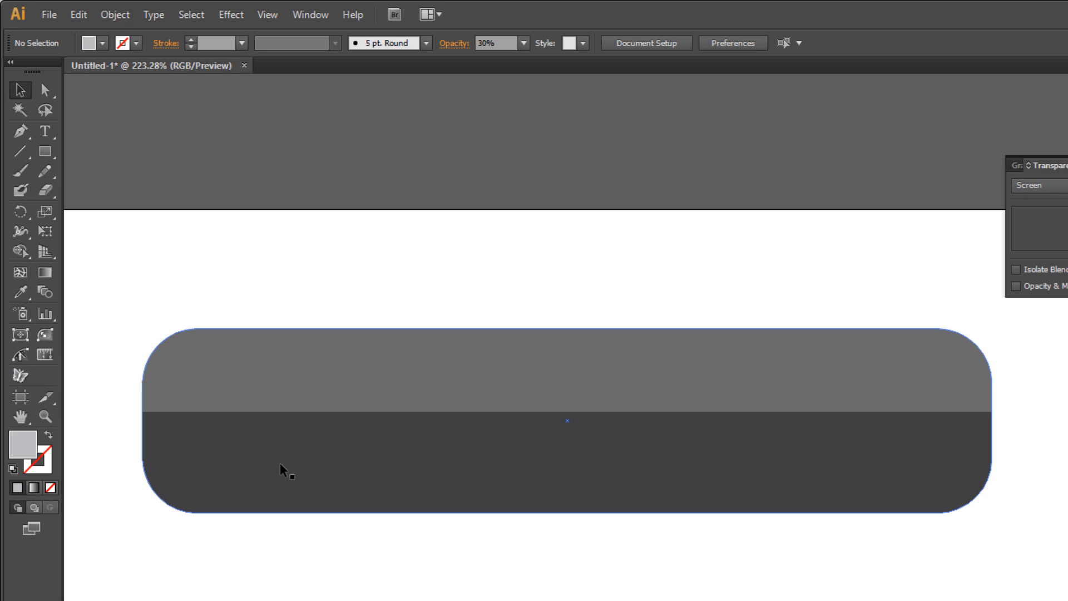
{"action": "right_click", "coordinate": [282, 469]}
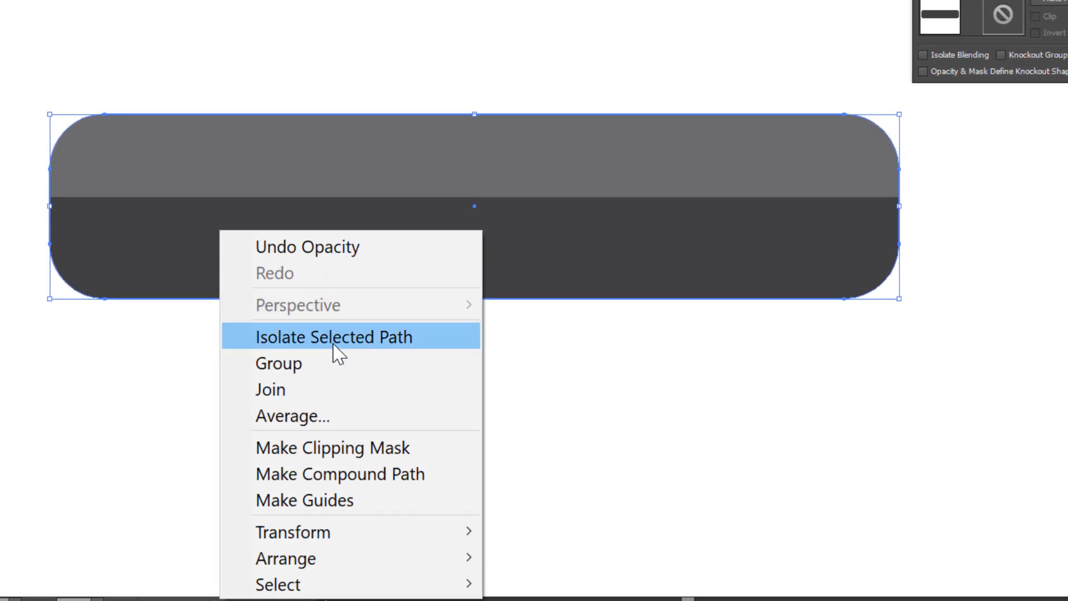
{"action": "mouse_move", "coordinate": [285, 557]}
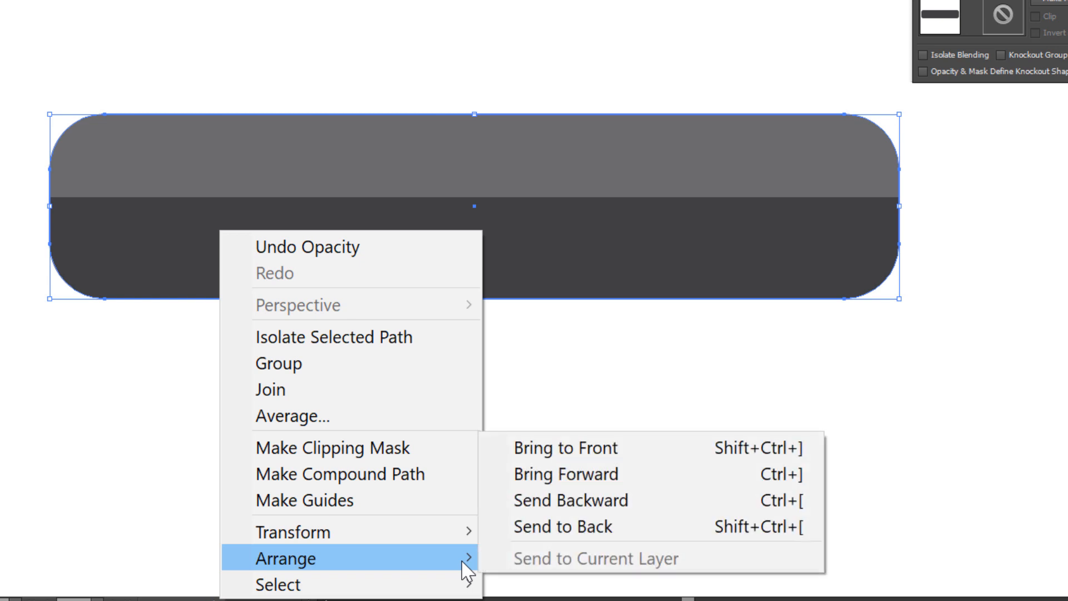
{"action": "mouse_move", "coordinate": [561, 527]}
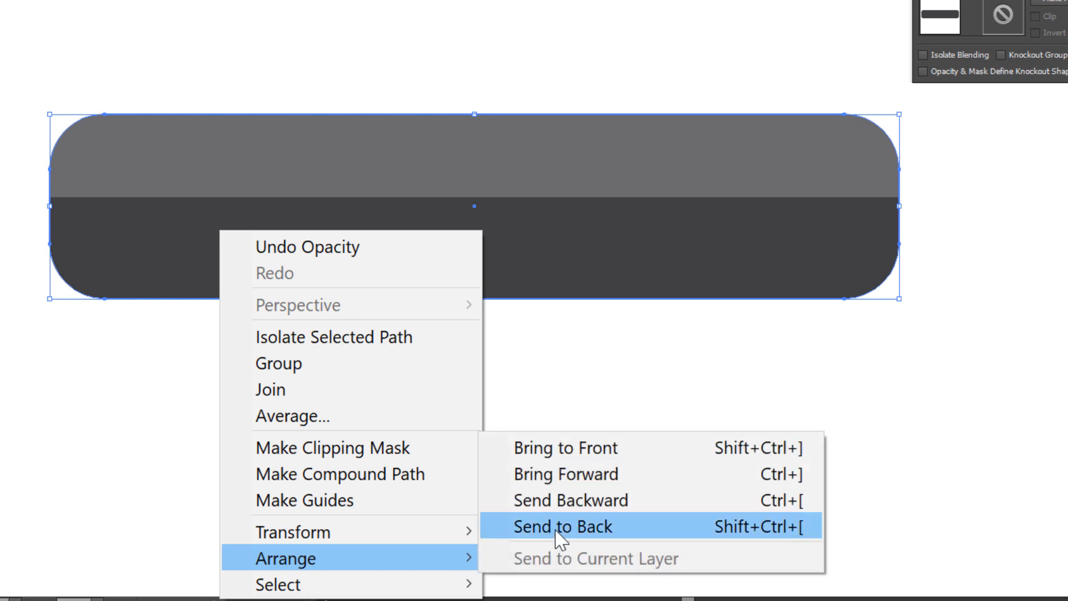
{"action": "left_click", "coordinate": [564, 527]}
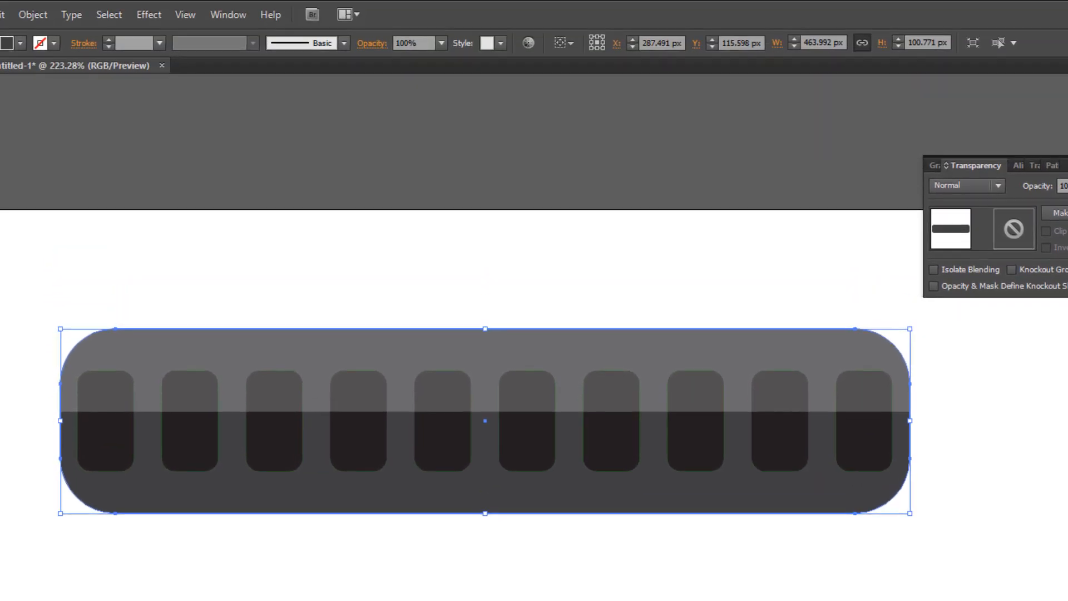
Add a 10 px miter-join offset outline around the bar and fill it 30% grey.
{"action": "left_click", "coordinate": [32, 13]}
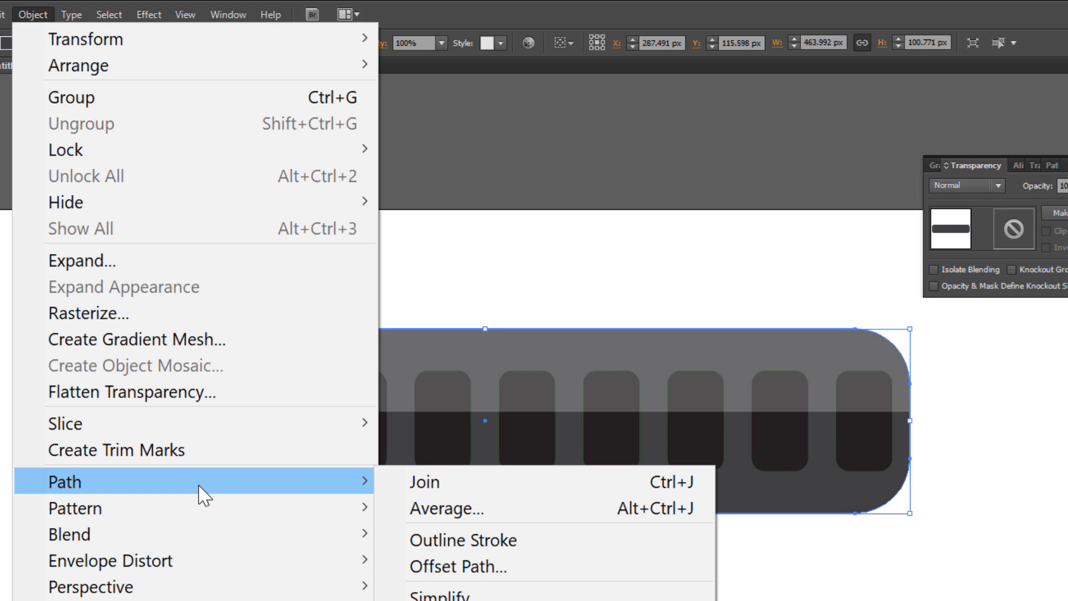
{"action": "mouse_move", "coordinate": [502, 566]}
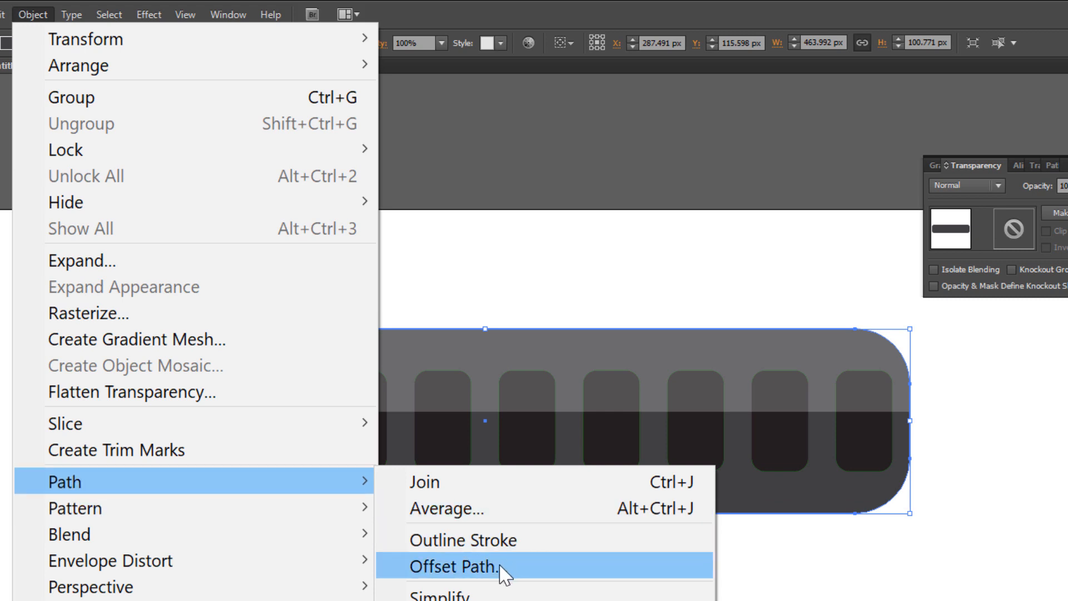
{"action": "left_click", "coordinate": [453, 566]}
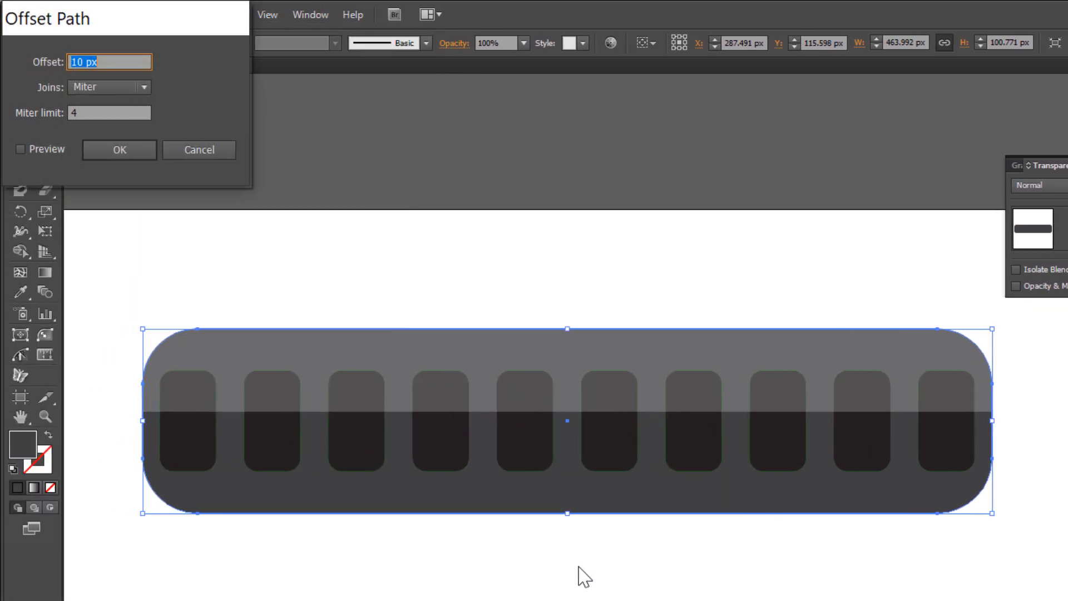
{"action": "left_click", "coordinate": [20, 149]}
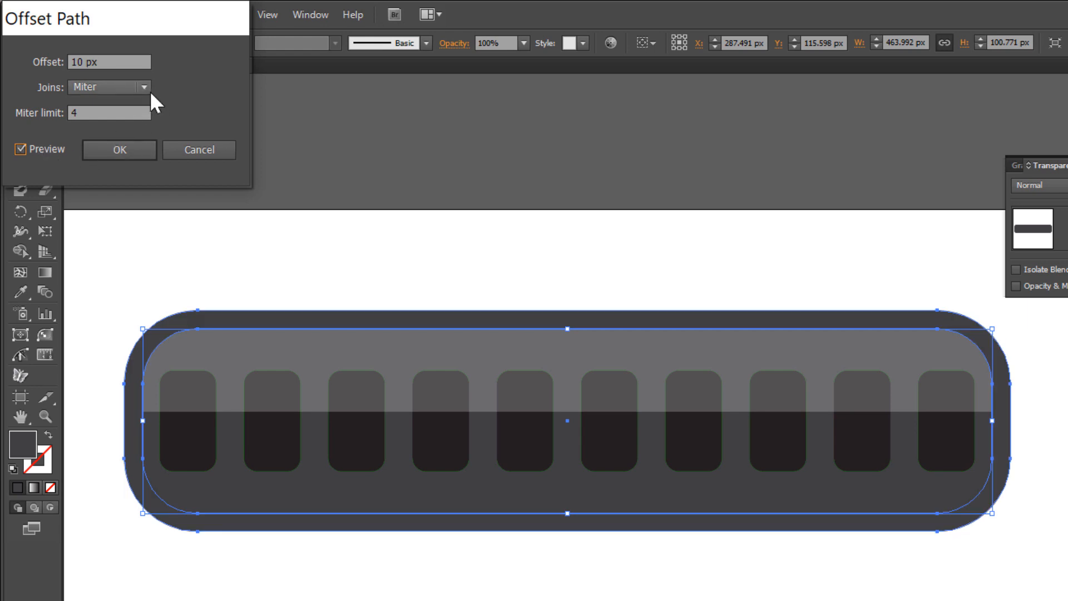
{"action": "left_click", "coordinate": [108, 61]}
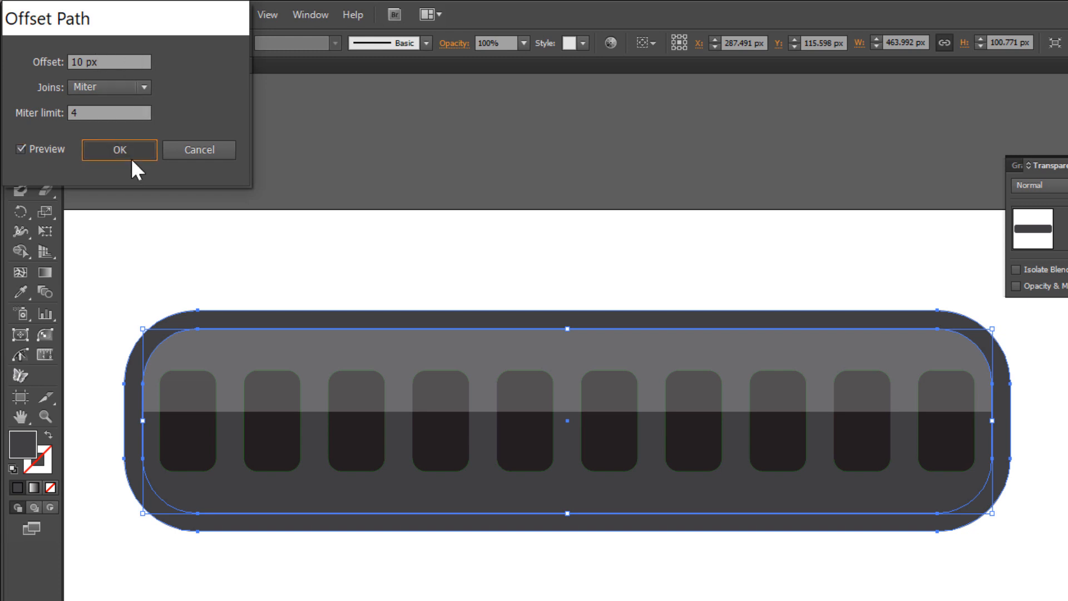
{"action": "left_click", "coordinate": [120, 151]}
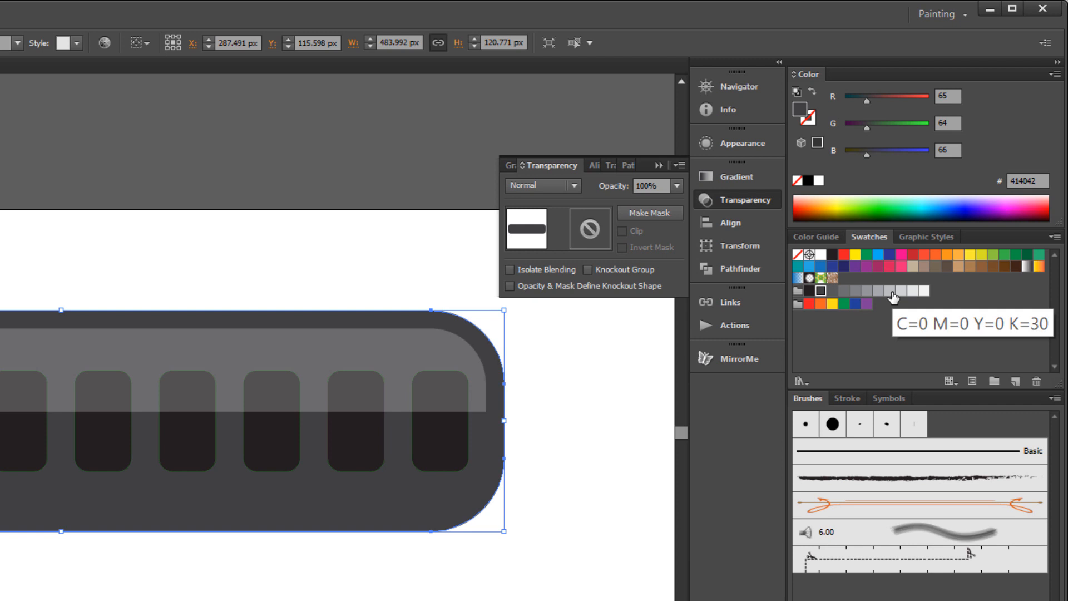
{"action": "left_click", "coordinate": [885, 294]}
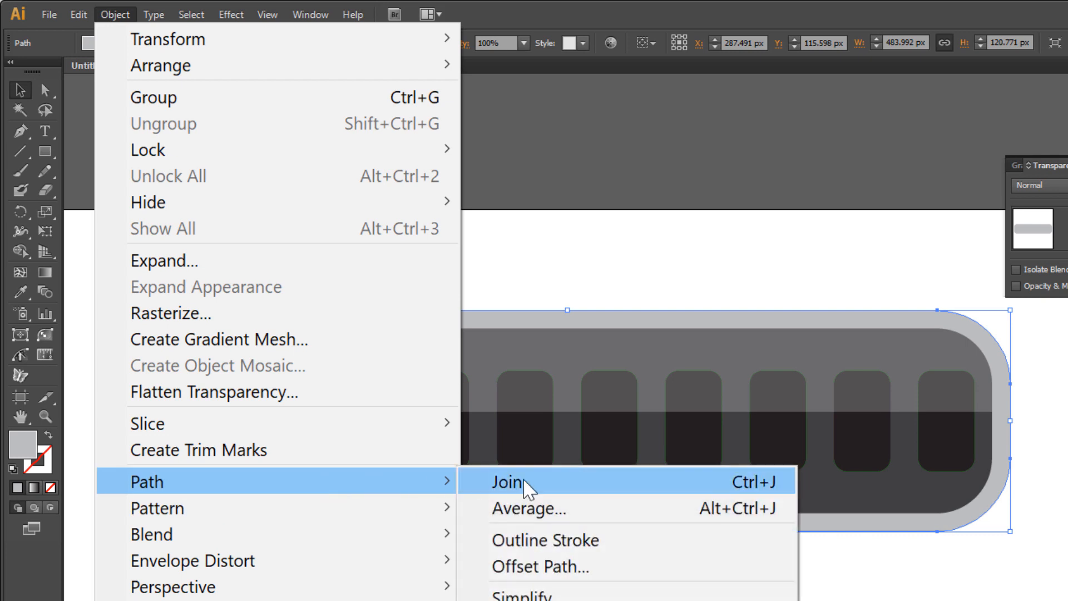
Add a second 5 px offset outline around the grey rim as a thin black edge.
{"action": "left_click", "coordinate": [540, 566]}
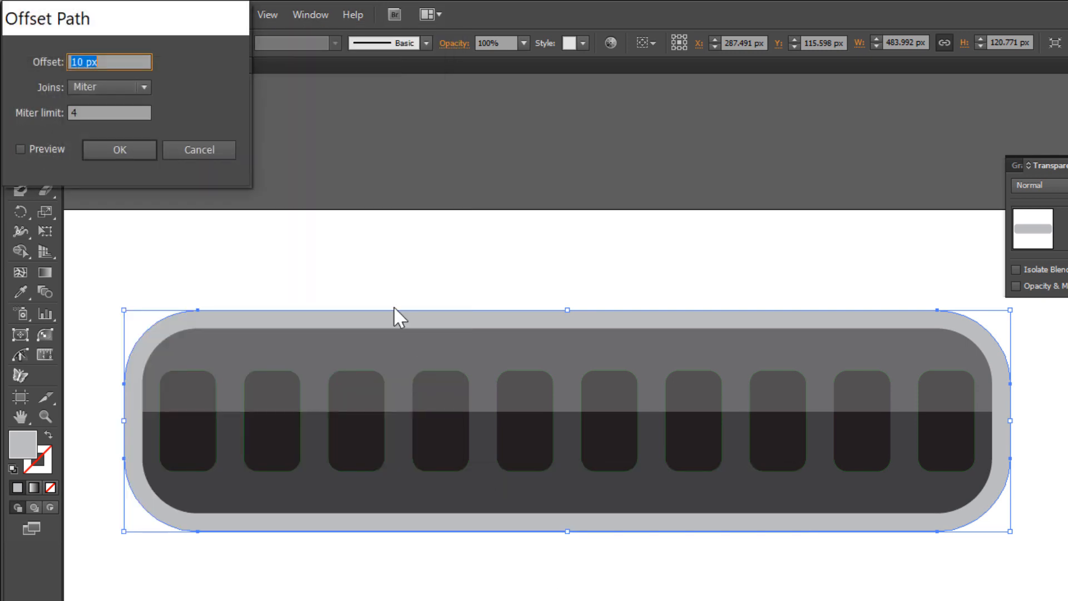
{"action": "left_click", "coordinate": [20, 149]}
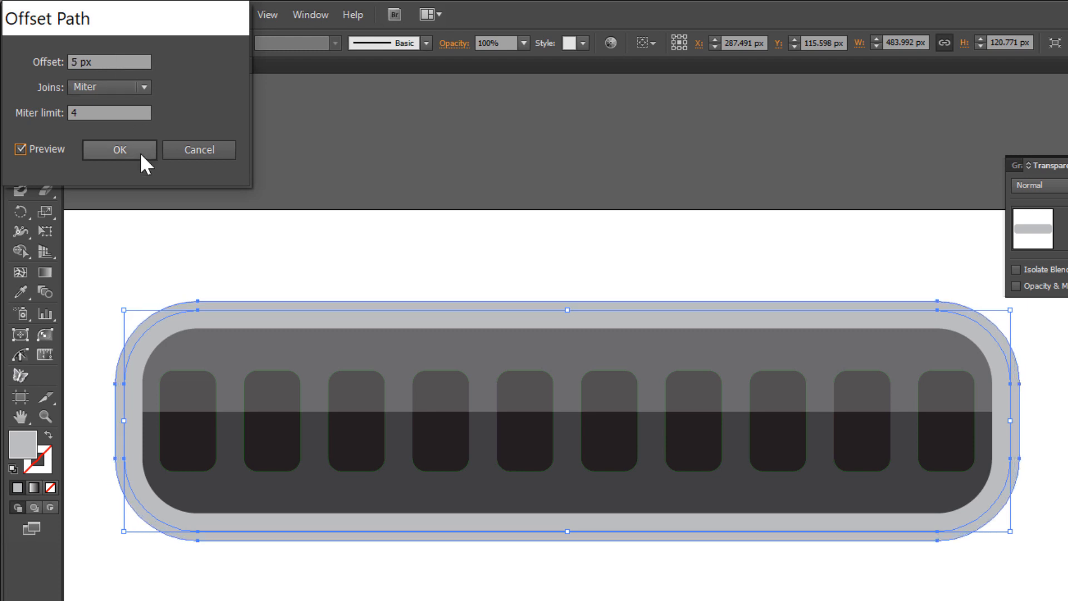
{"action": "left_click", "coordinate": [119, 150]}
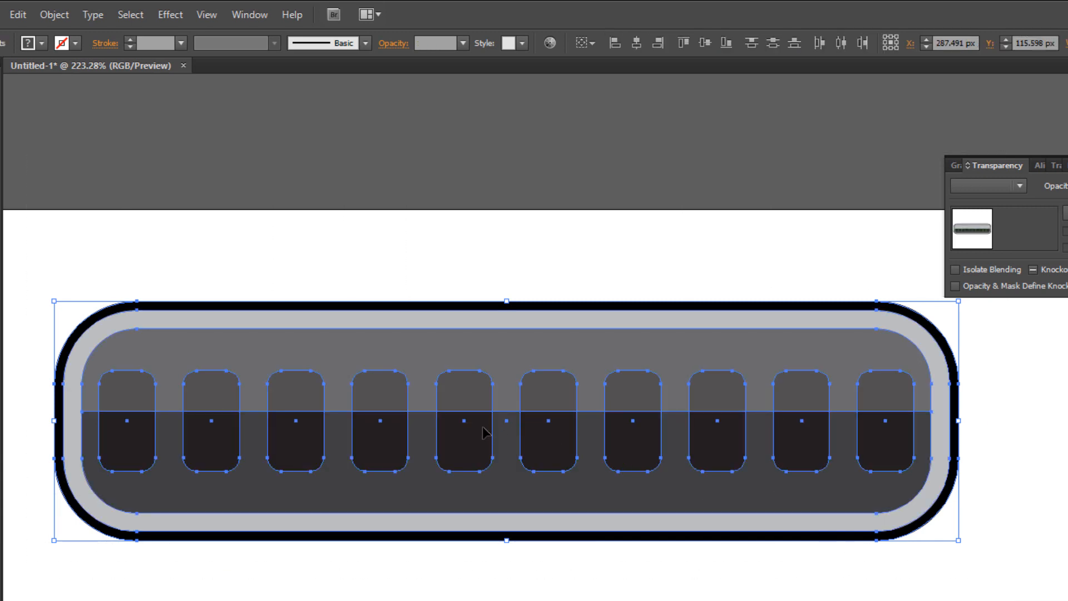
Group the bar, slots and rims into one object via the context menu.
{"action": "right_click", "coordinate": [485, 434]}
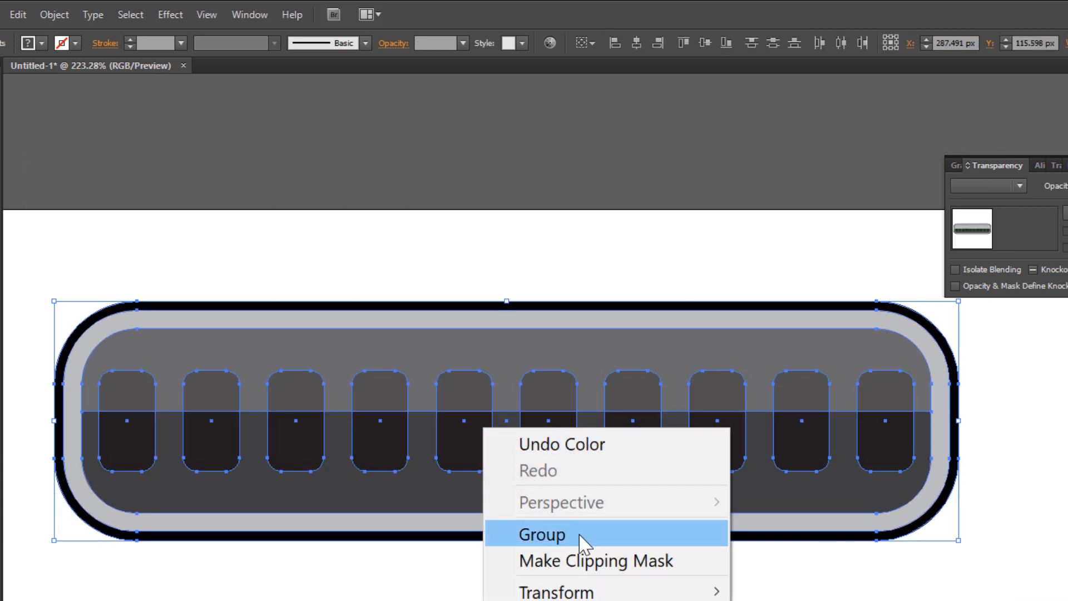
{"action": "left_click", "coordinate": [542, 533]}
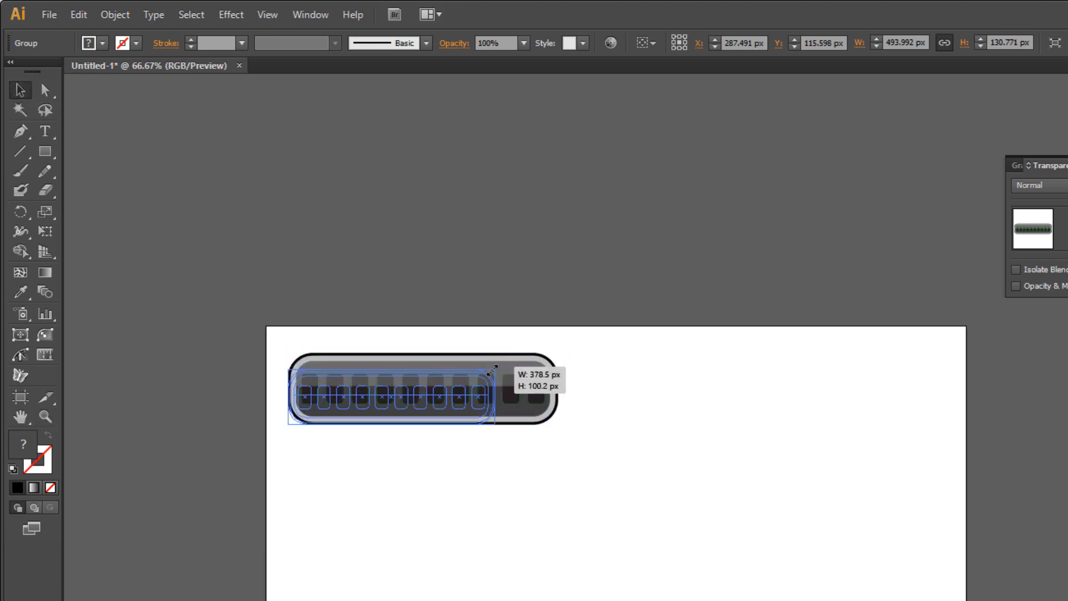
Scale the group down and apply a Transform effect: vertical move 110 px, 3 copies.
{"action": "left_click_drag", "start_coordinate": [491, 372], "coordinate": [478, 419]}
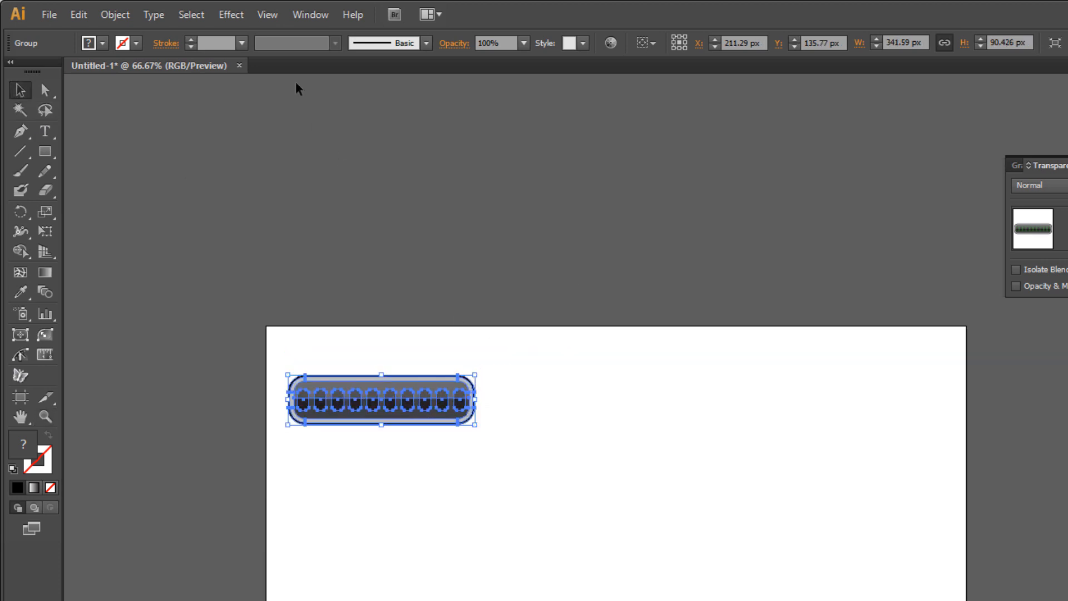
{"action": "left_click", "coordinate": [231, 14]}
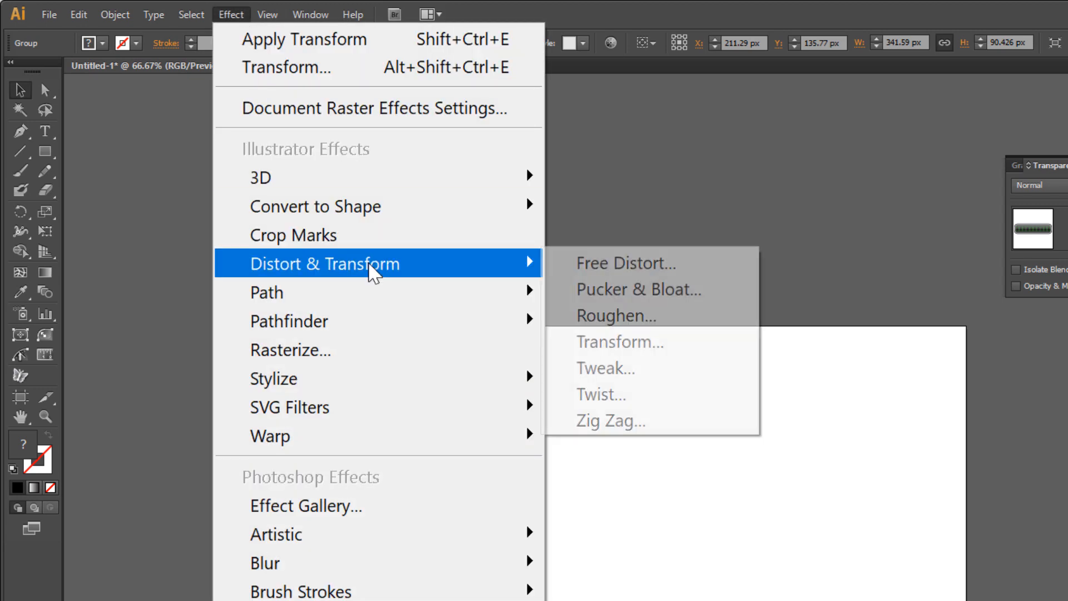
{"action": "mouse_move", "coordinate": [619, 341]}
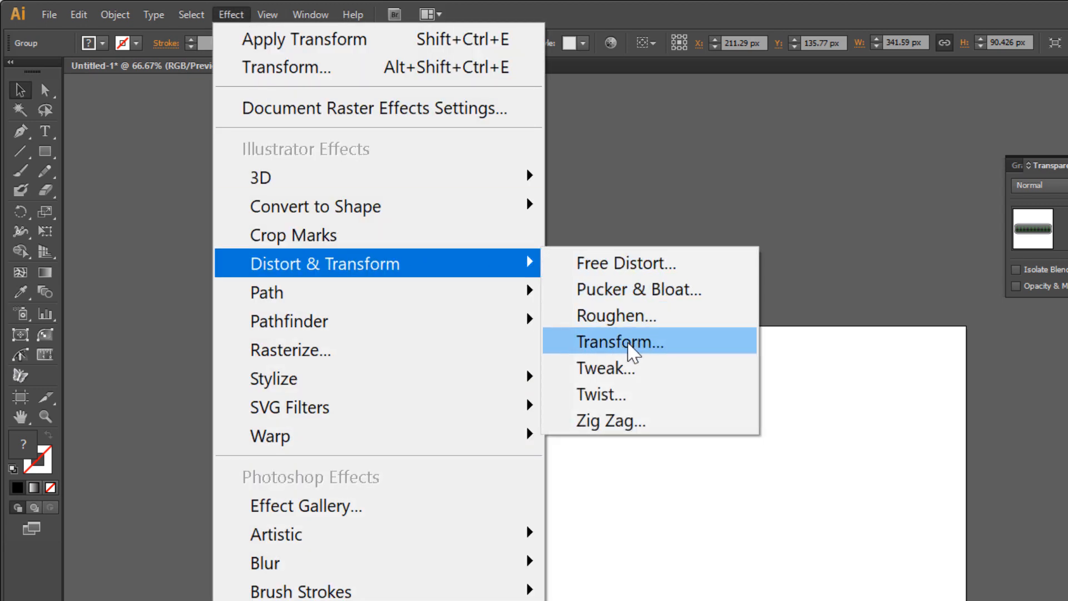
{"action": "left_click", "coordinate": [619, 342]}
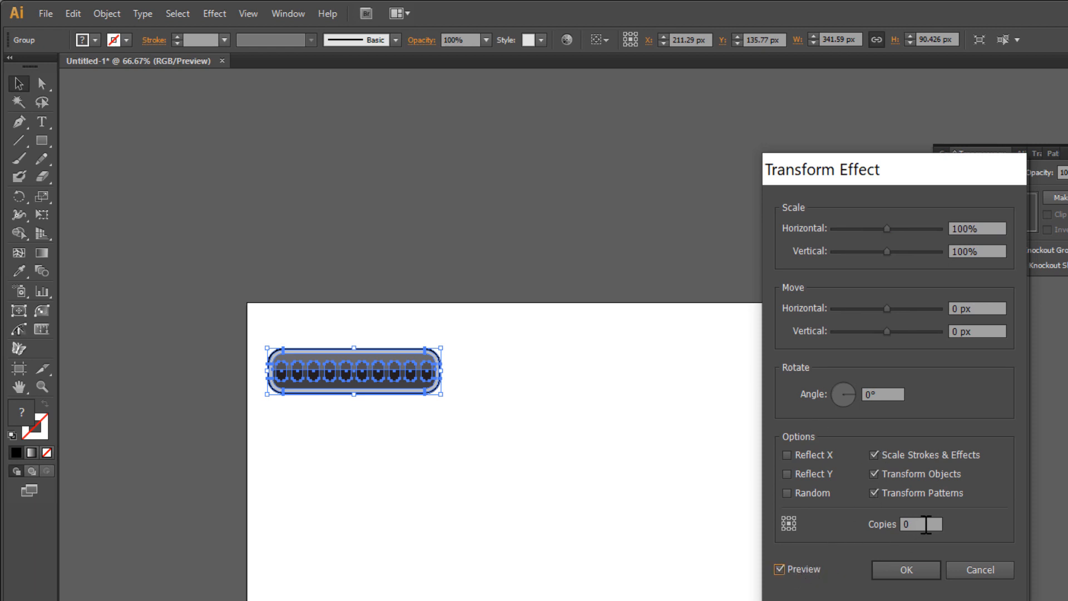
{"action": "type", "text": "3"}
{"action": "type", "text": "110"}
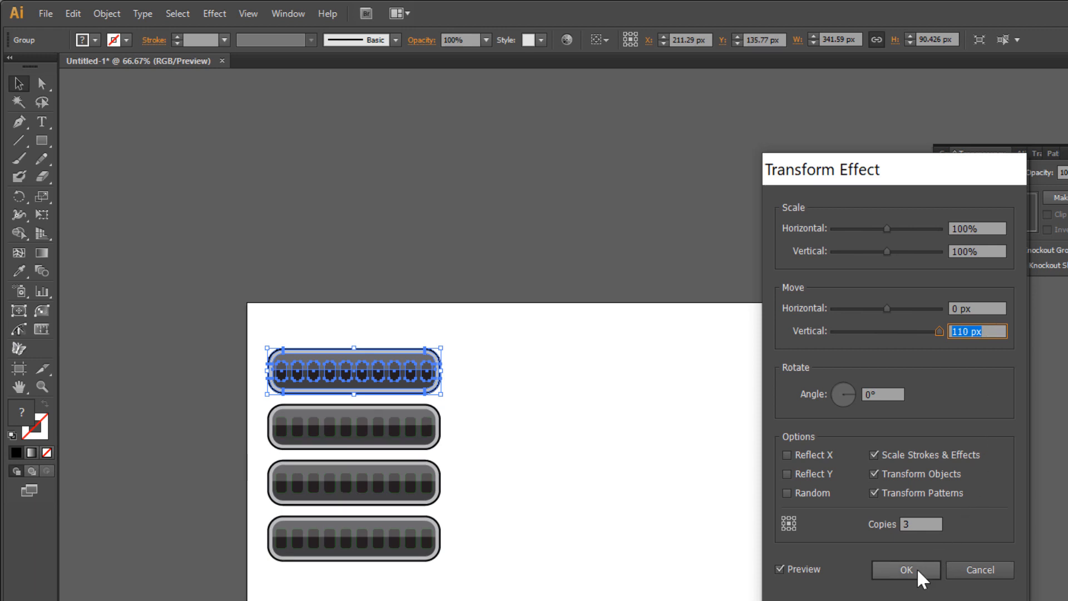
{"action": "left_click", "coordinate": [906, 570]}
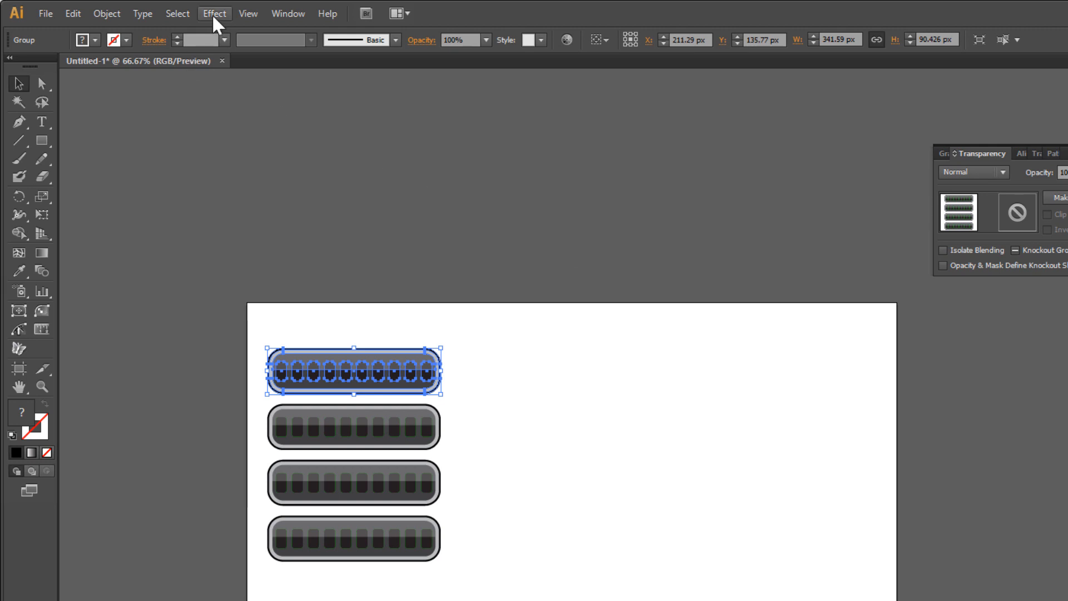
Apply a second Transform effect: horizontal move about 360 px, 2 copies, previewed first.
{"action": "left_click", "coordinate": [213, 14]}
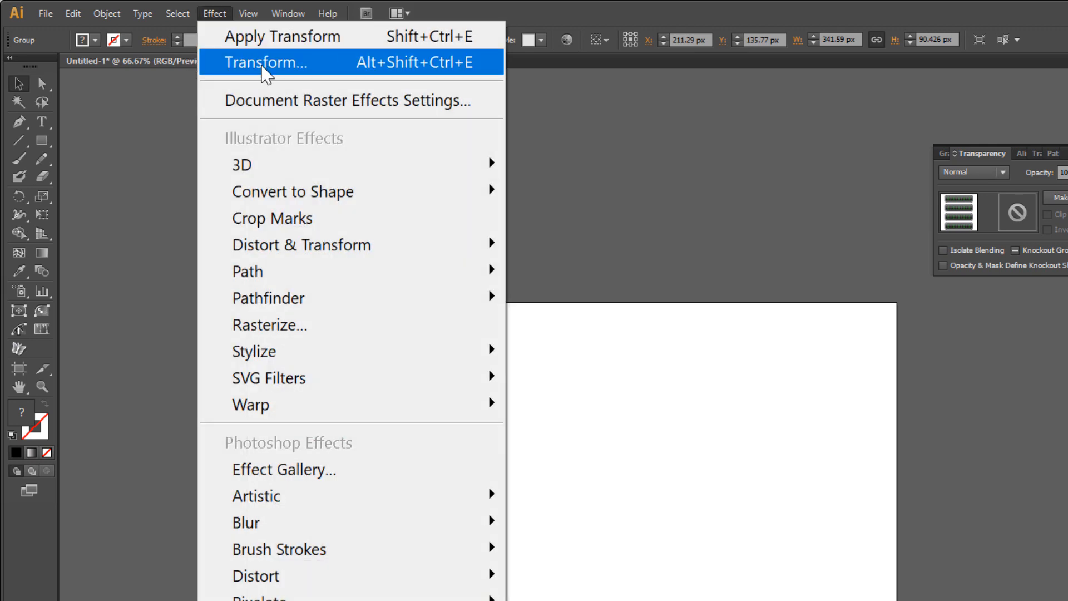
{"action": "left_click", "coordinate": [266, 62]}
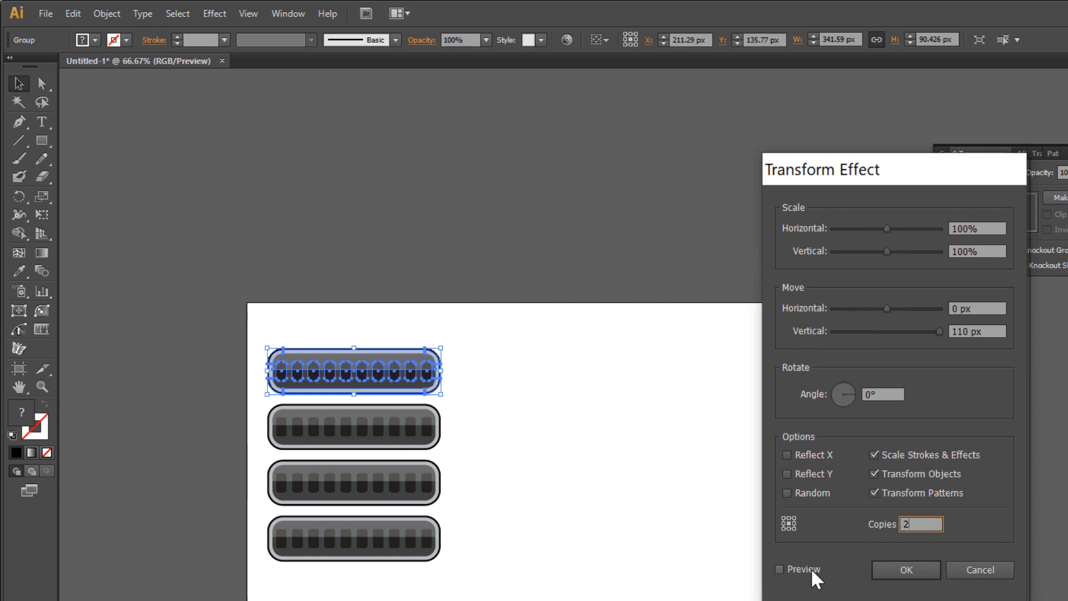
{"action": "left_click", "coordinate": [779, 569]}
{"action": "type", "text": "0"}
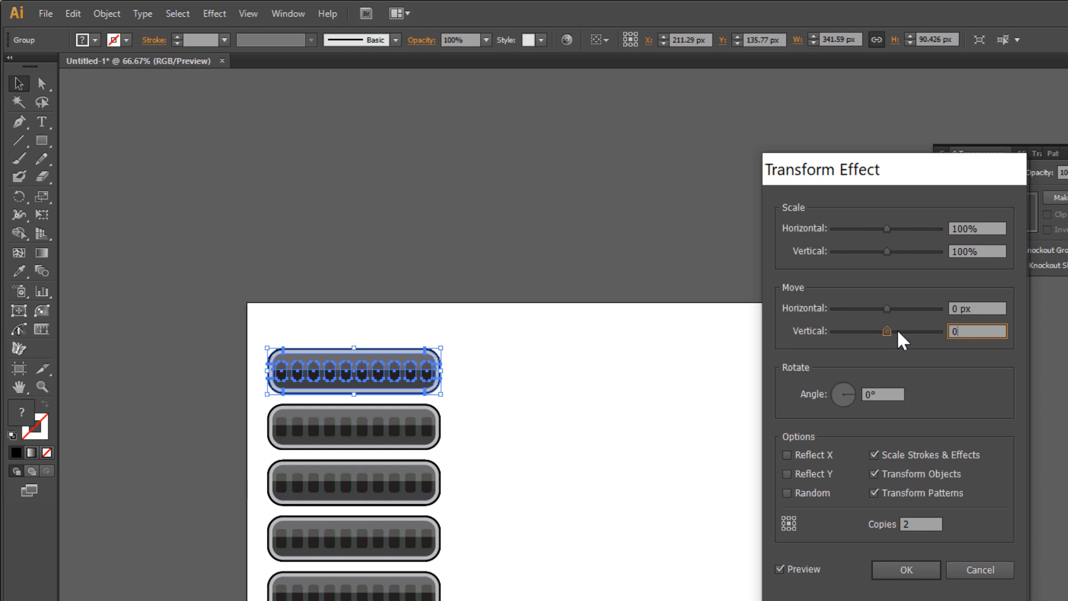
{"action": "left_click", "coordinate": [977, 308]}
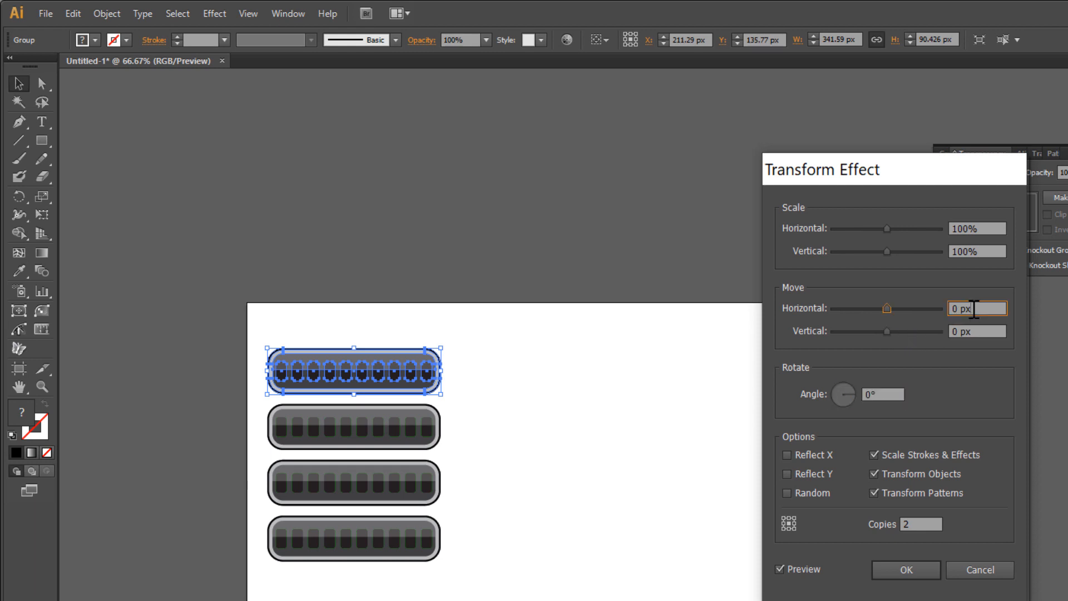
{"action": "type", "text": "100"}
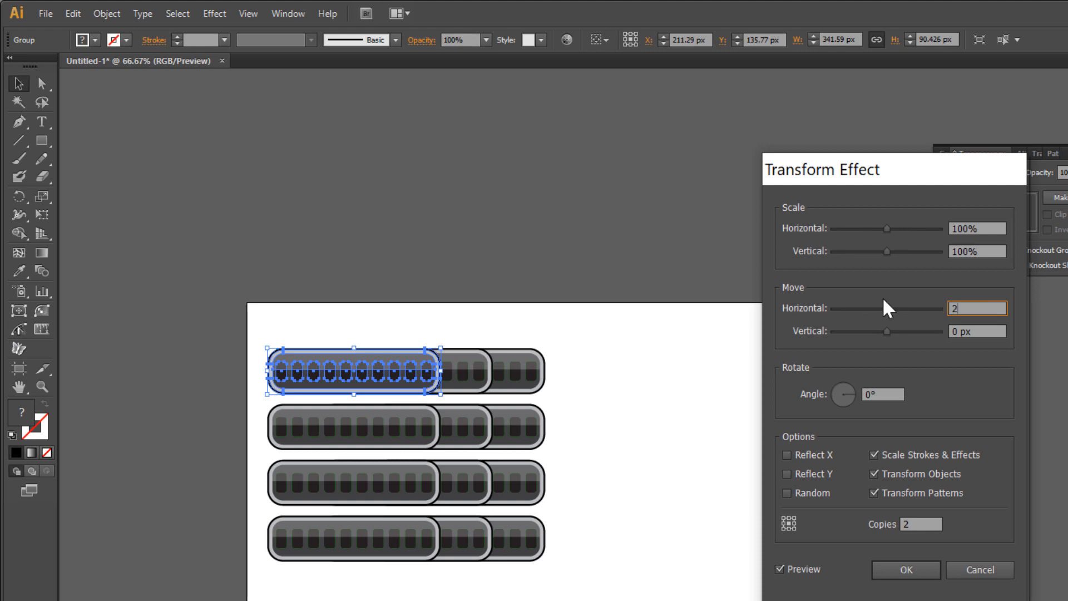
{"action": "type", "text": "200"}
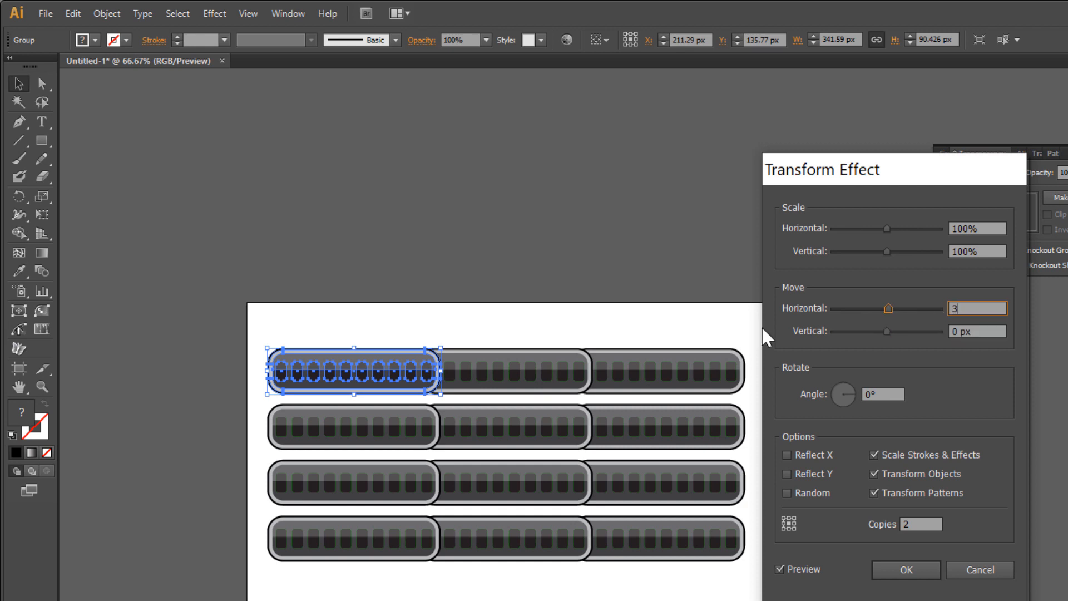
{"action": "type", "text": "350 px"}
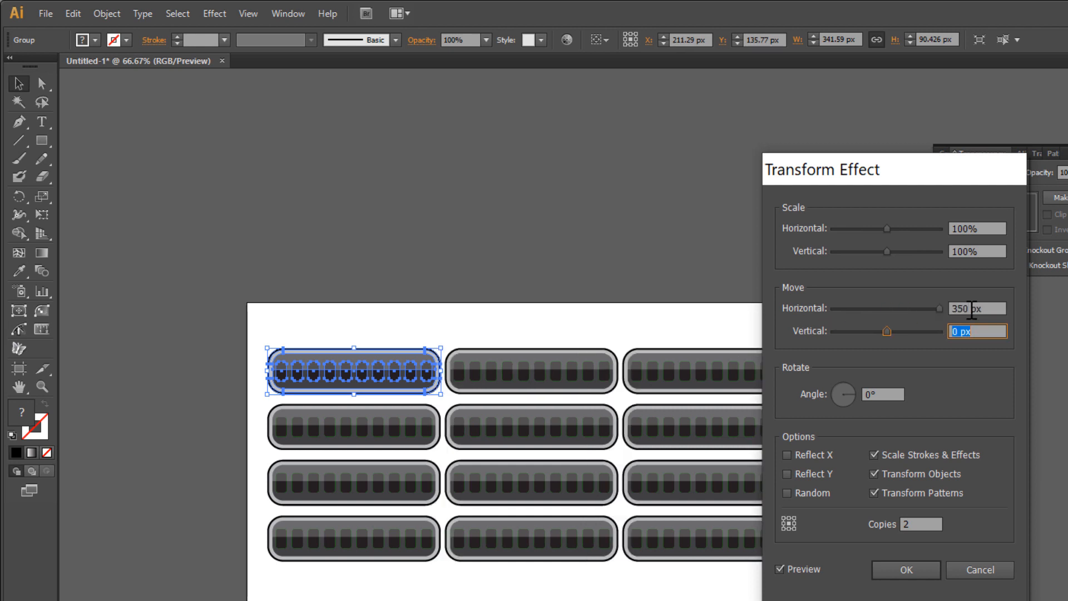
{"action": "type", "text": "361"}
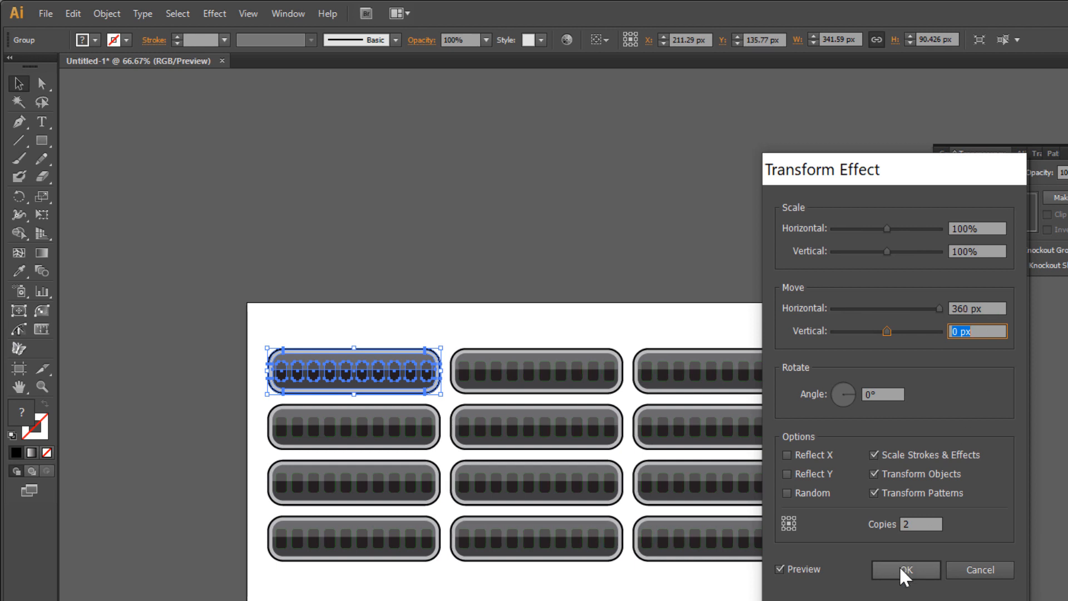
{"action": "left_click", "coordinate": [906, 570]}
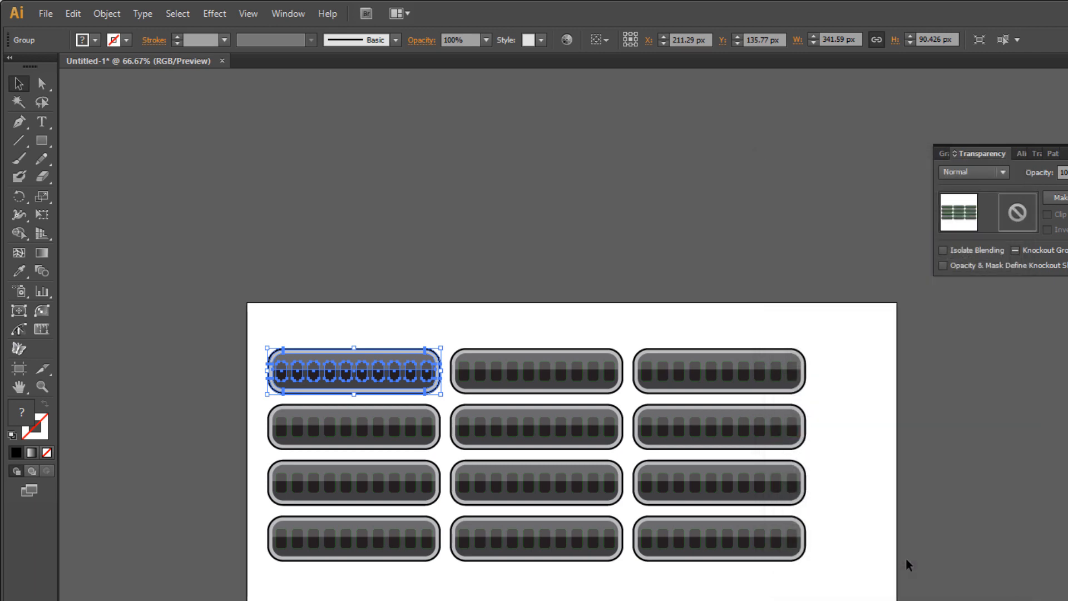
Expand Appearance, ungroup the grid twice, and delete the bottom-right bar to leave eleven.
{"action": "left_click", "coordinate": [106, 13]}
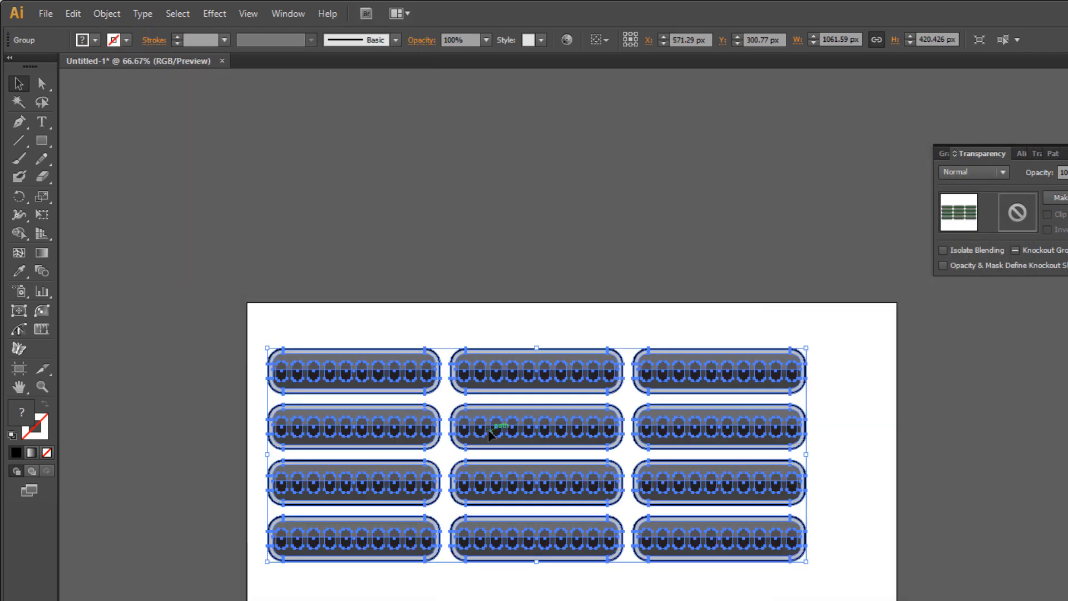
{"action": "right_click", "coordinate": [491, 435]}
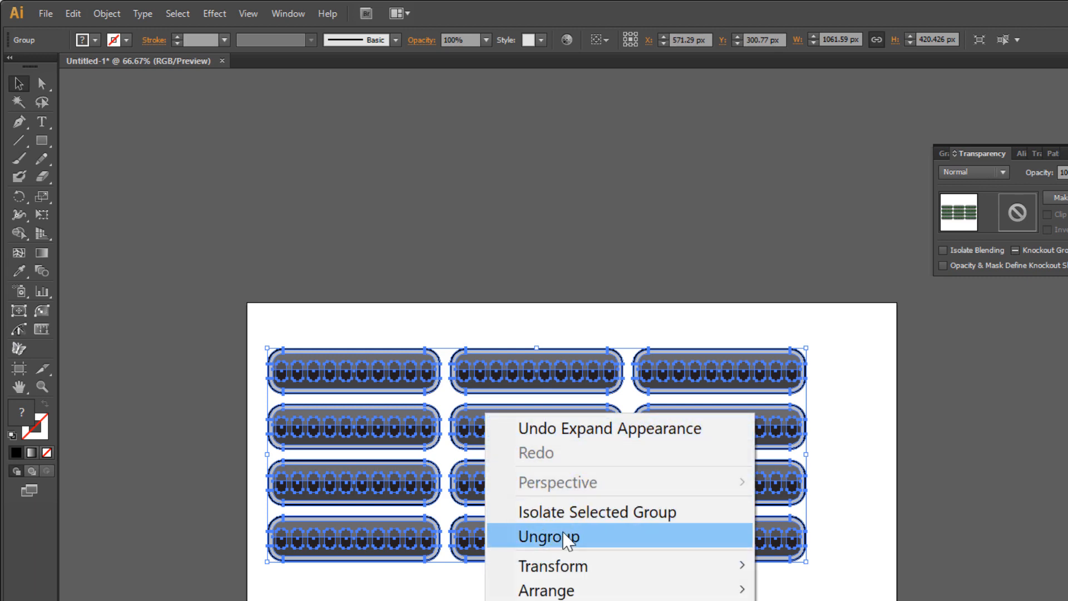
{"action": "left_click", "coordinate": [549, 536]}
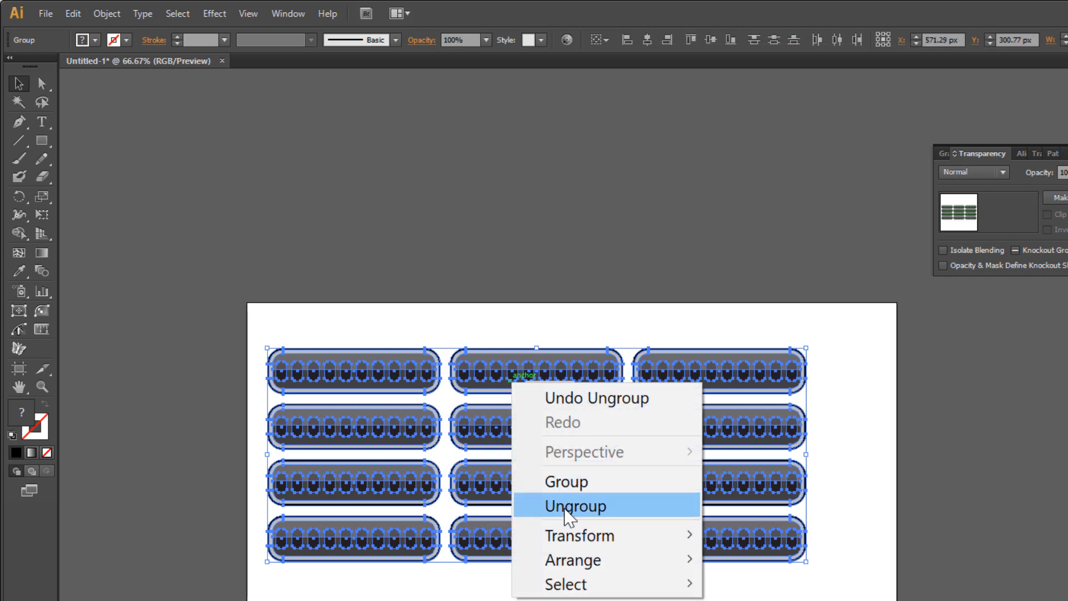
{"action": "left_click", "coordinate": [574, 505]}
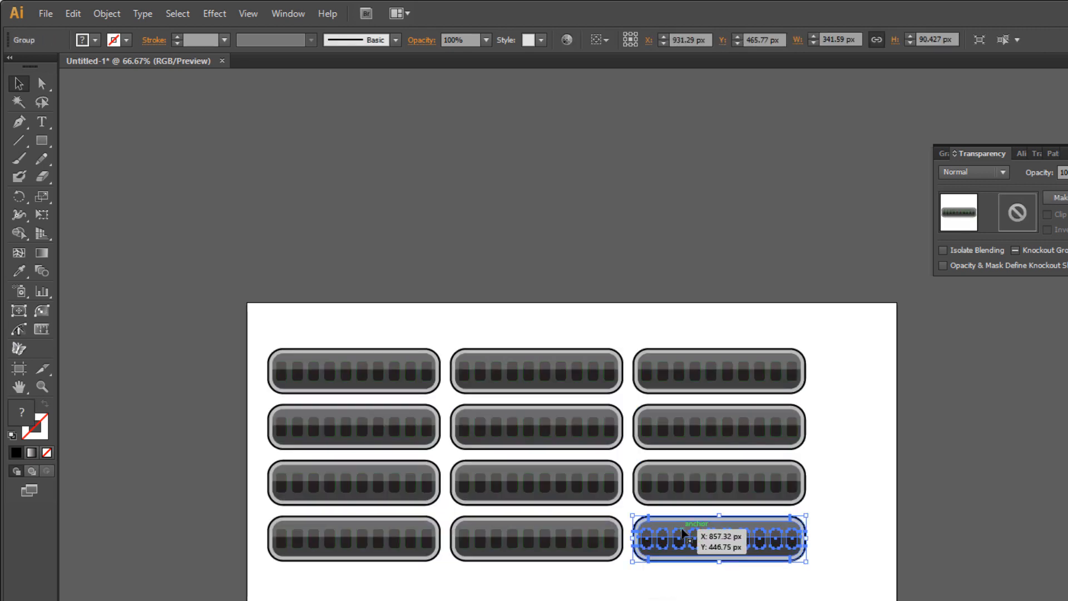
{"action": "key", "text": "Delete"}
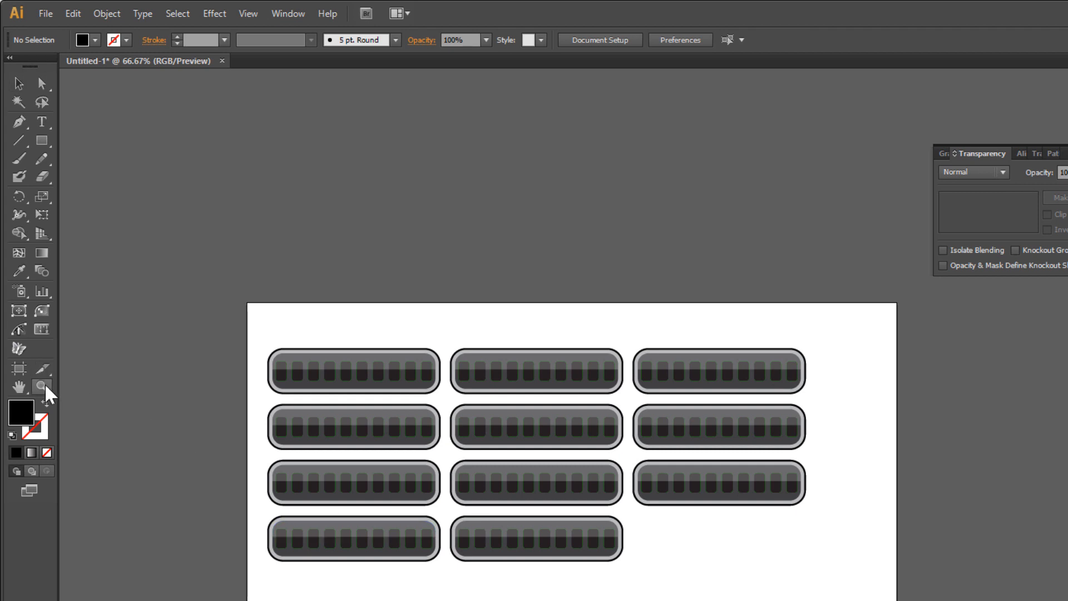
{"action": "left_click_drag", "start_coordinate": [258, 339], "coordinate": [479, 475]}
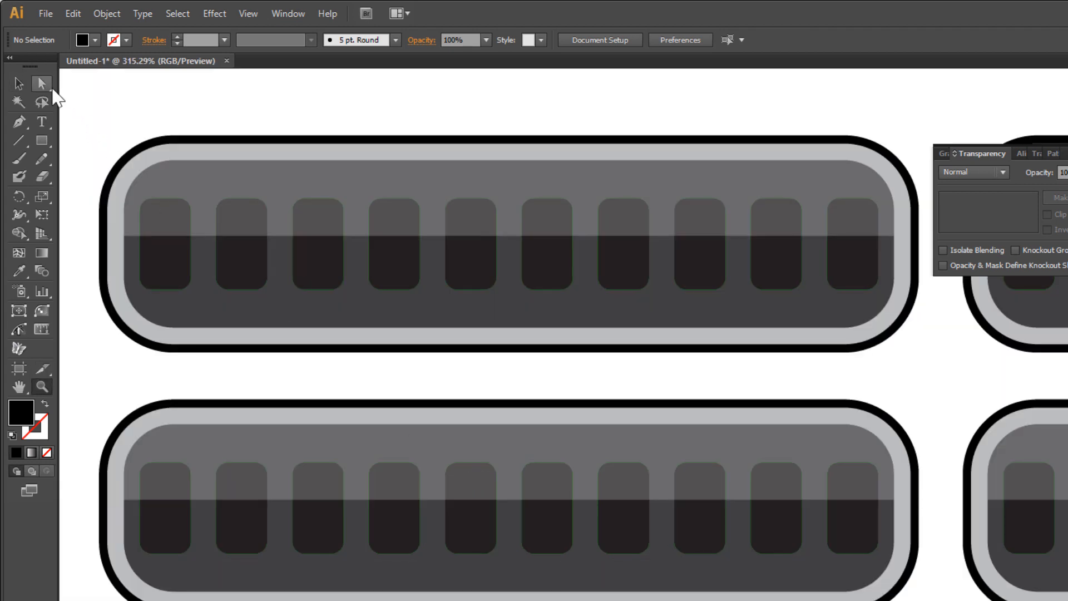
{"action": "mouse_move", "coordinate": [41, 83]}
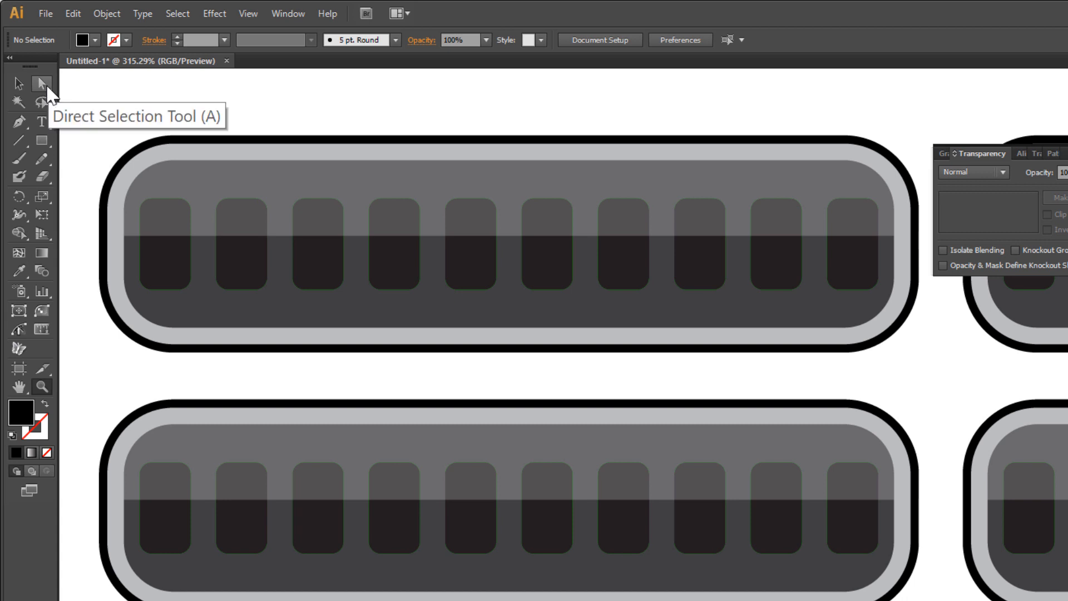
{"action": "left_click", "coordinate": [183, 480]}
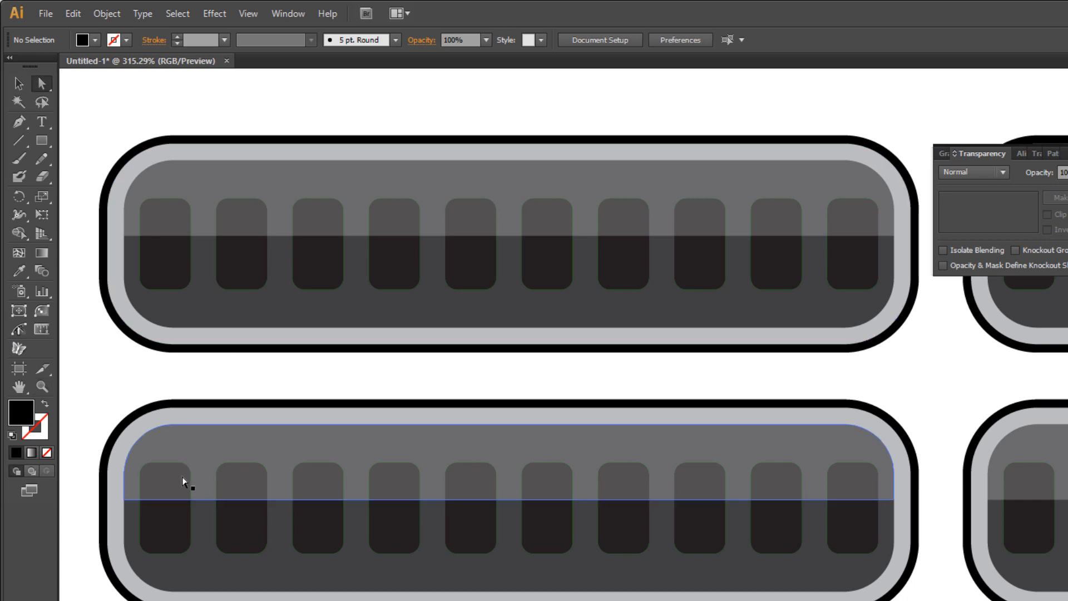